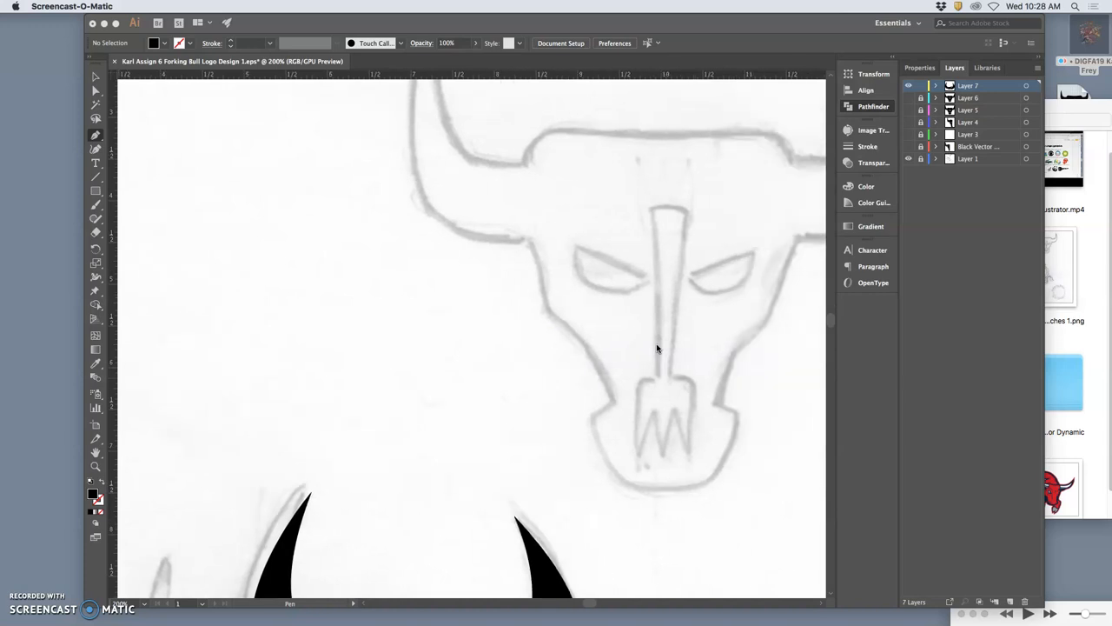
# Step: Smooth the top and left edges of the black tuft between the horns
pyautogui.scroll(-3)
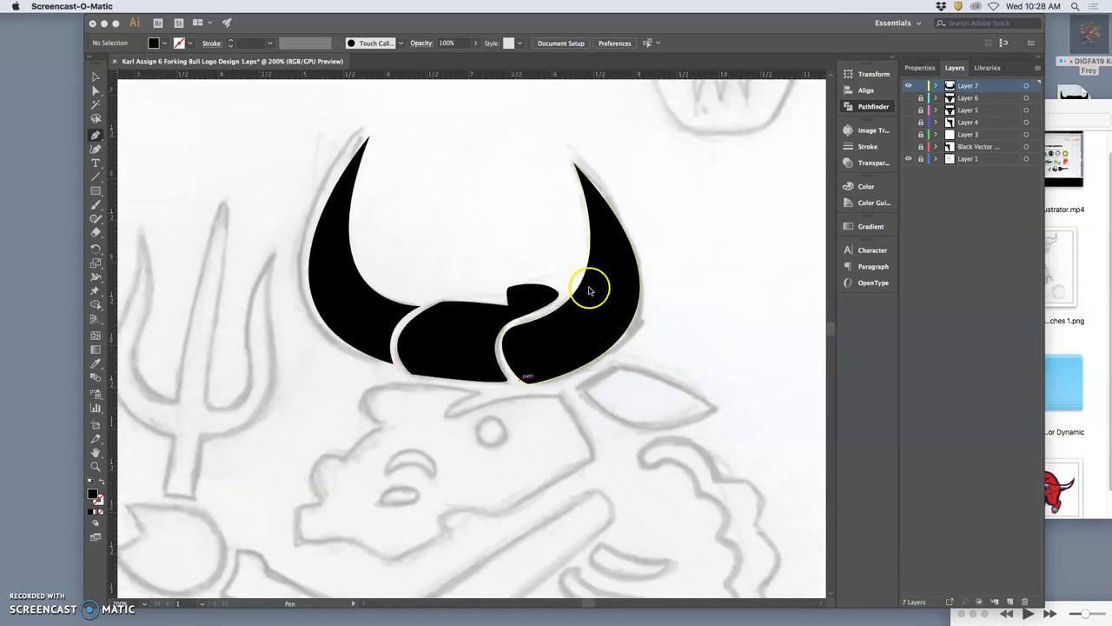
pyautogui.scroll(-3)
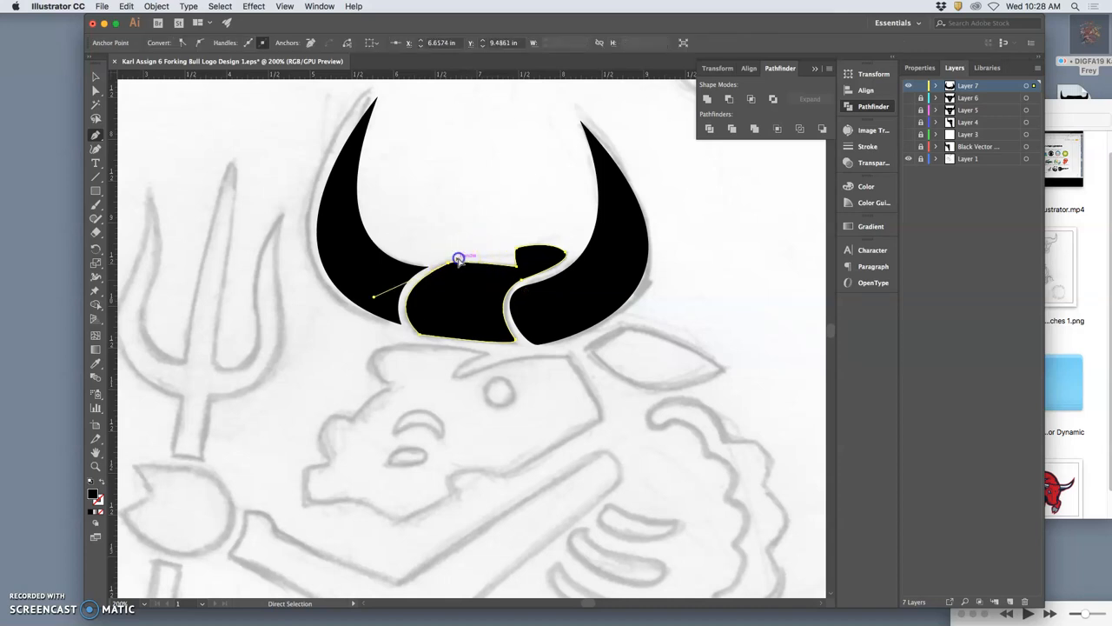
pyautogui.moveTo(459, 259); pyautogui.dragTo(468, 260)
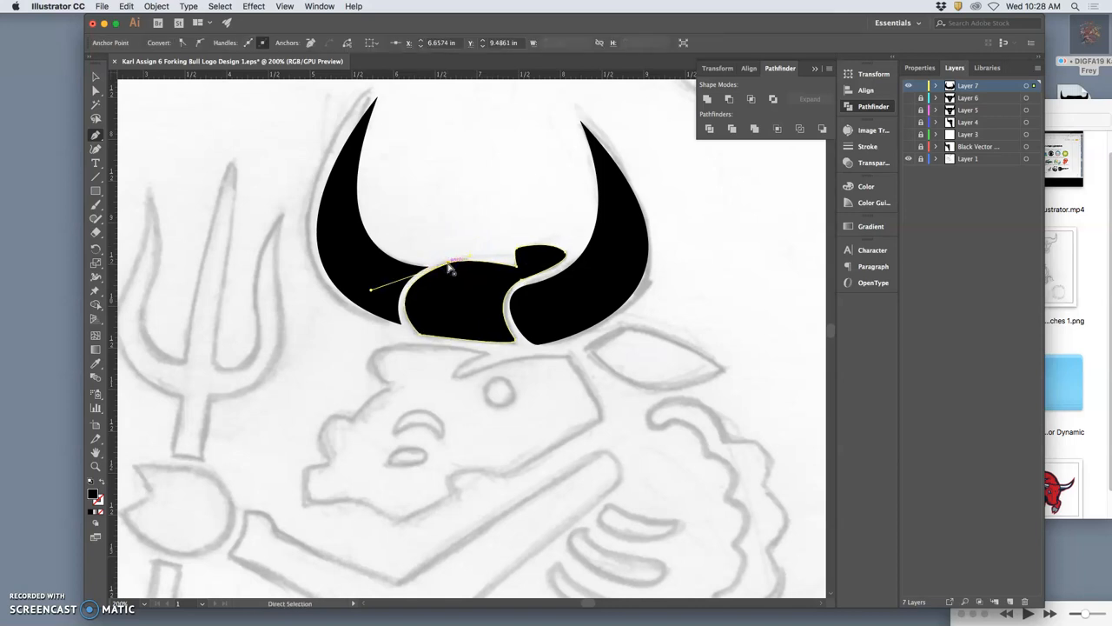
pyautogui.moveTo(456, 261); pyautogui.dragTo(445, 267)
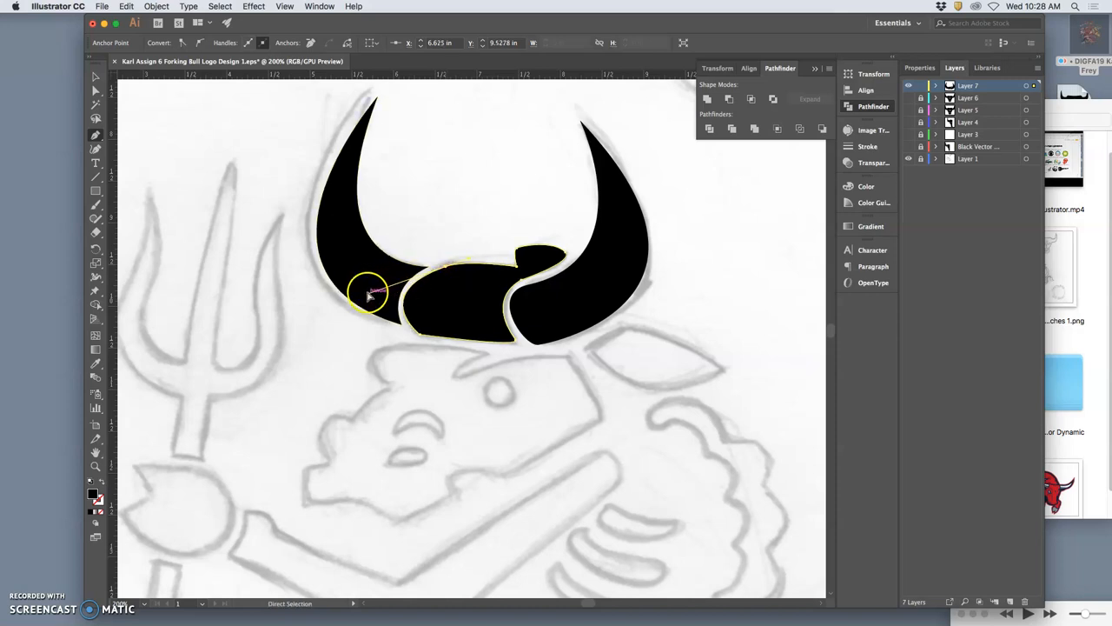
pyautogui.moveTo(369, 293); pyautogui.dragTo(378, 289)
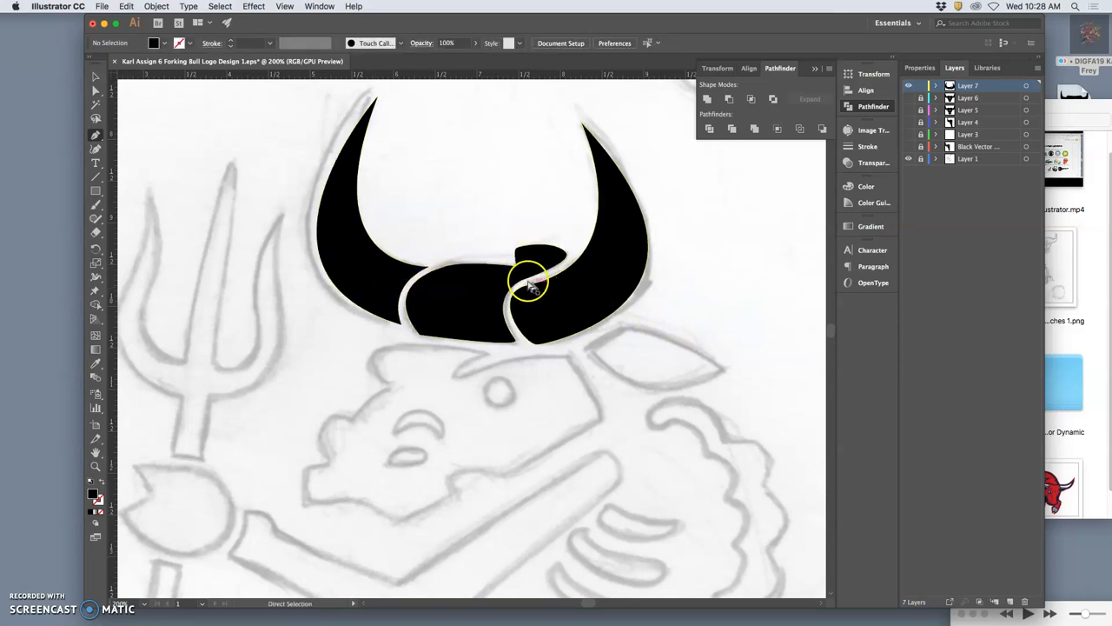
pyautogui.click(530, 283)
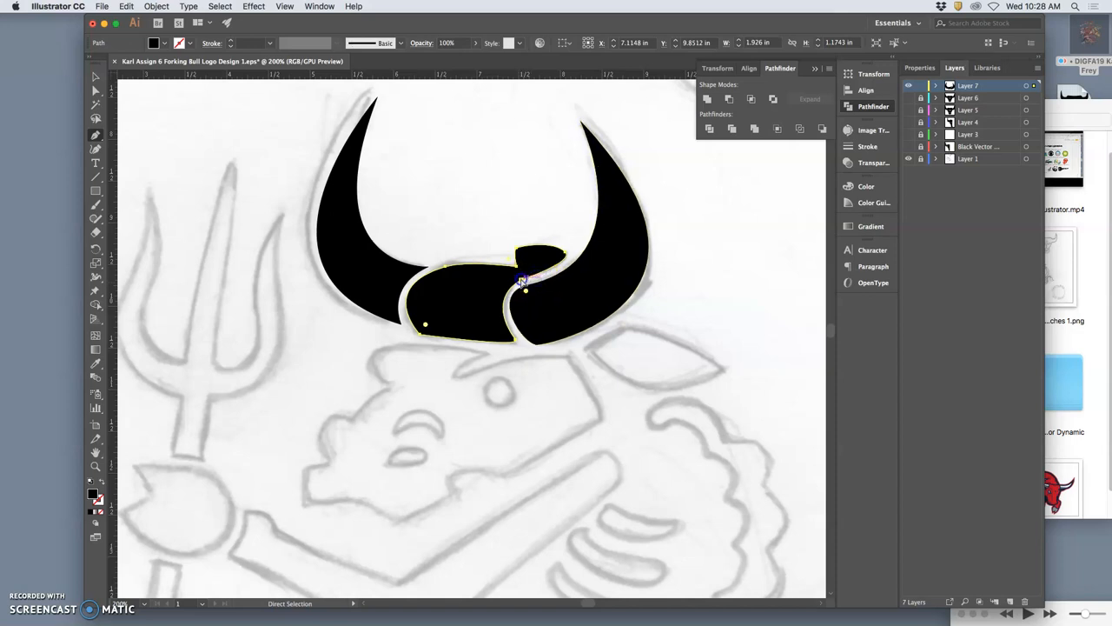
pyautogui.click(521, 282)
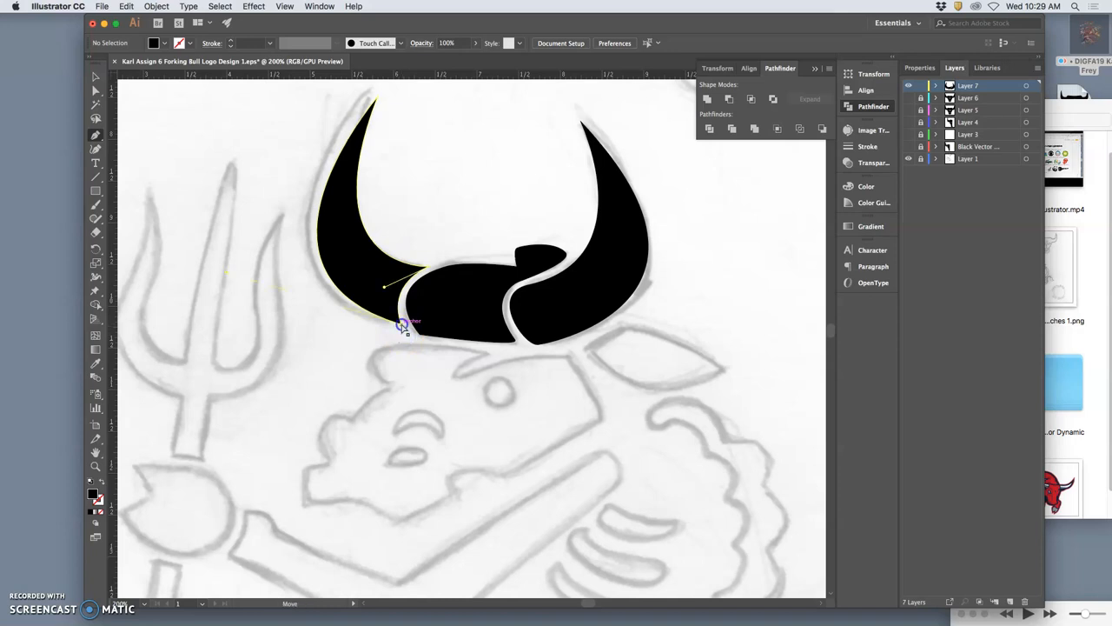
# Step: Reshape the left horn's inner base, tip and outer edge to follow the sketch
pyautogui.moveTo(401, 326); pyautogui.dragTo(406, 330)
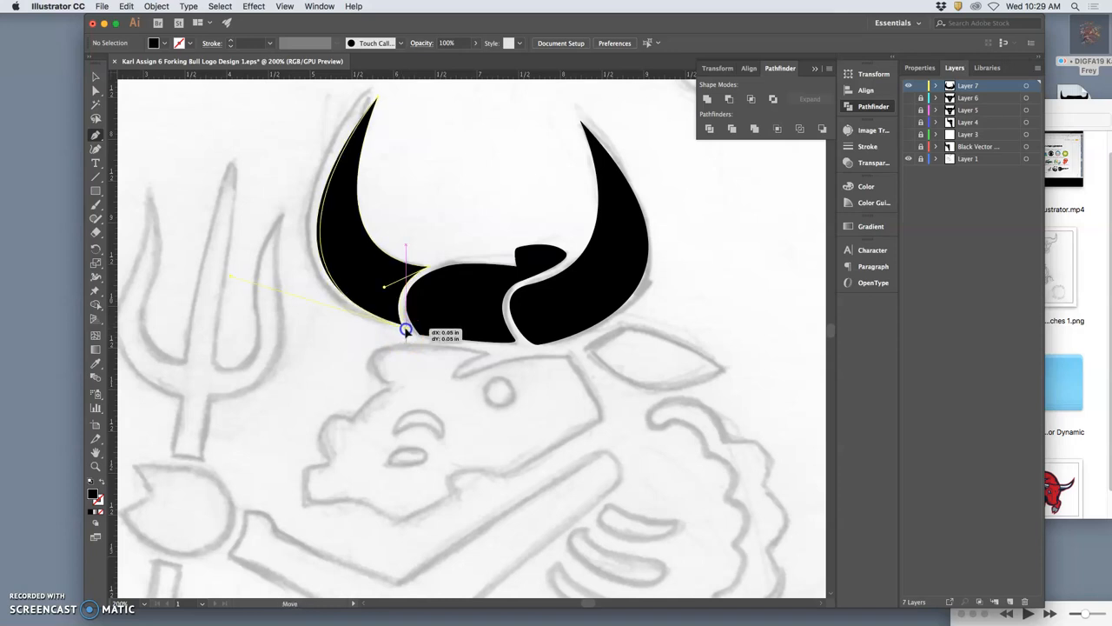
pyautogui.moveTo(406, 330); pyautogui.dragTo(401, 332)
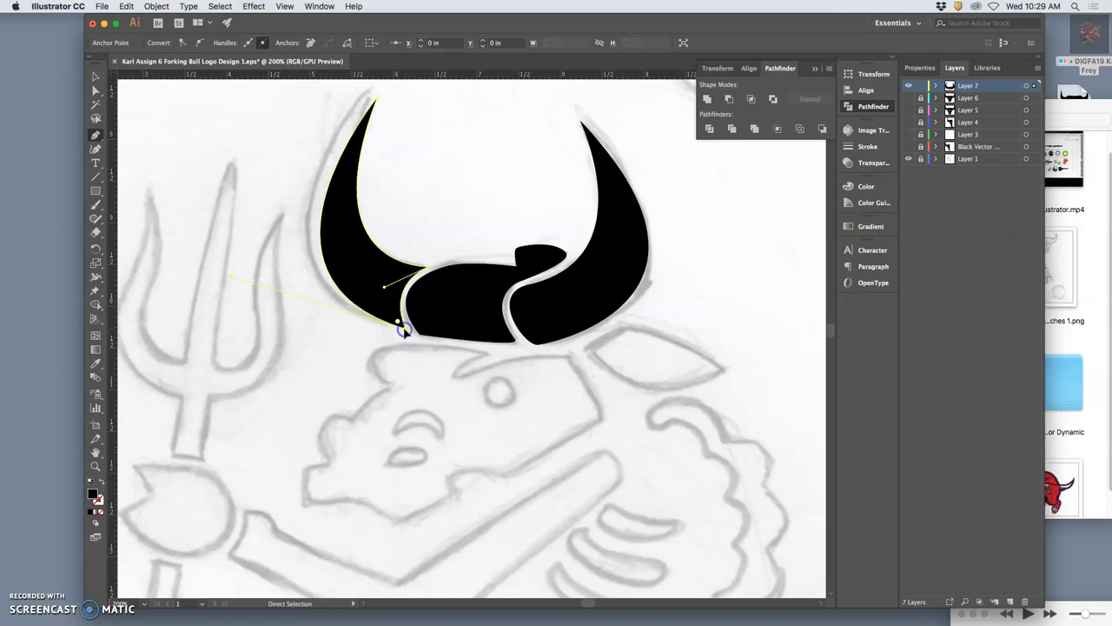
pyautogui.moveTo(400, 331); pyautogui.dragTo(387, 287)
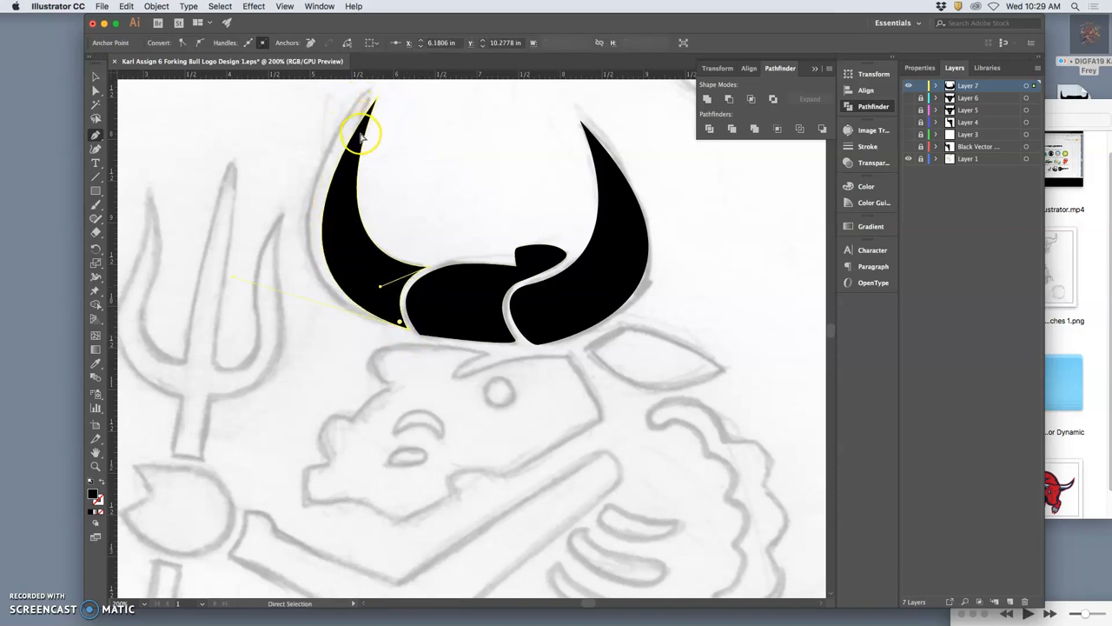
pyautogui.moveTo(363, 135); pyautogui.dragTo(376, 98)
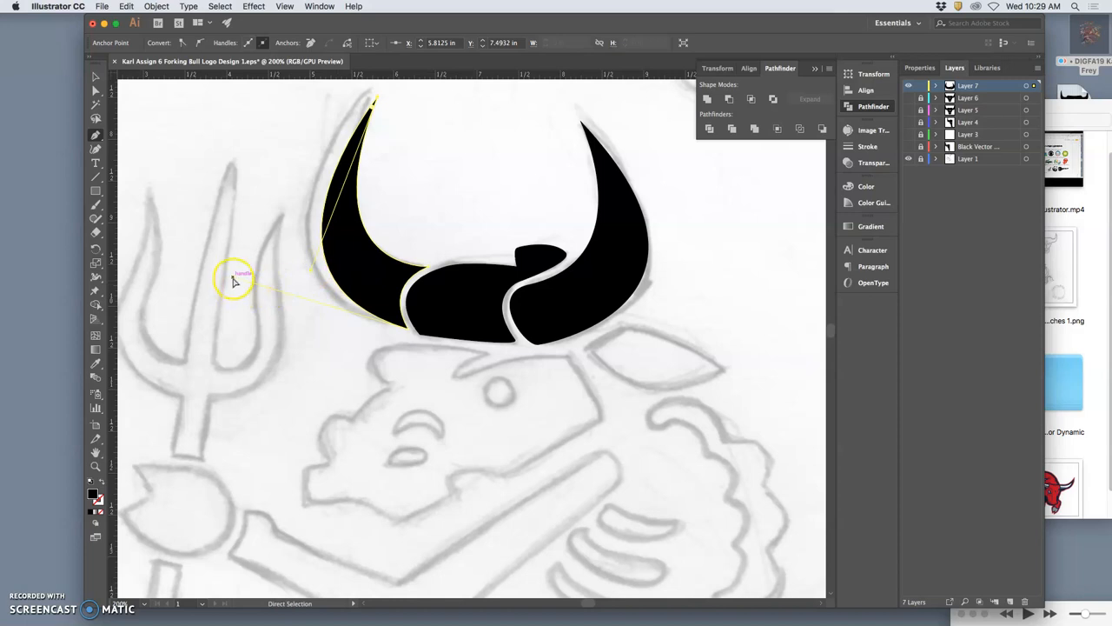
pyautogui.moveTo(241, 273); pyautogui.dragTo(220, 285)
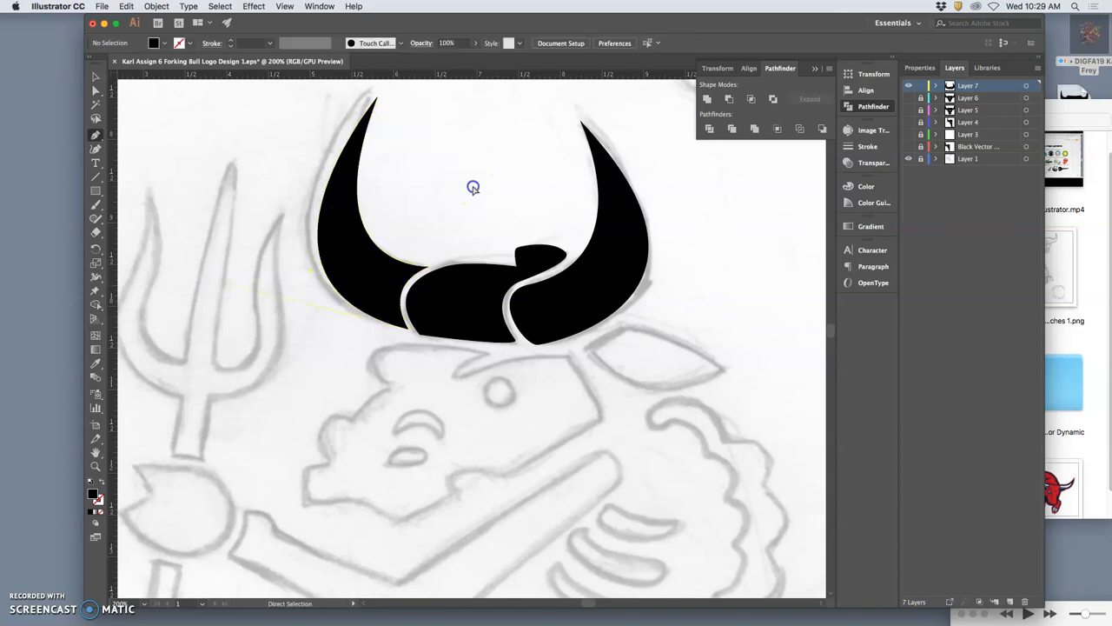
# Step: Deselect the artwork and pick the Pencil tool from the Shaper tool group
pyautogui.click(97, 135)
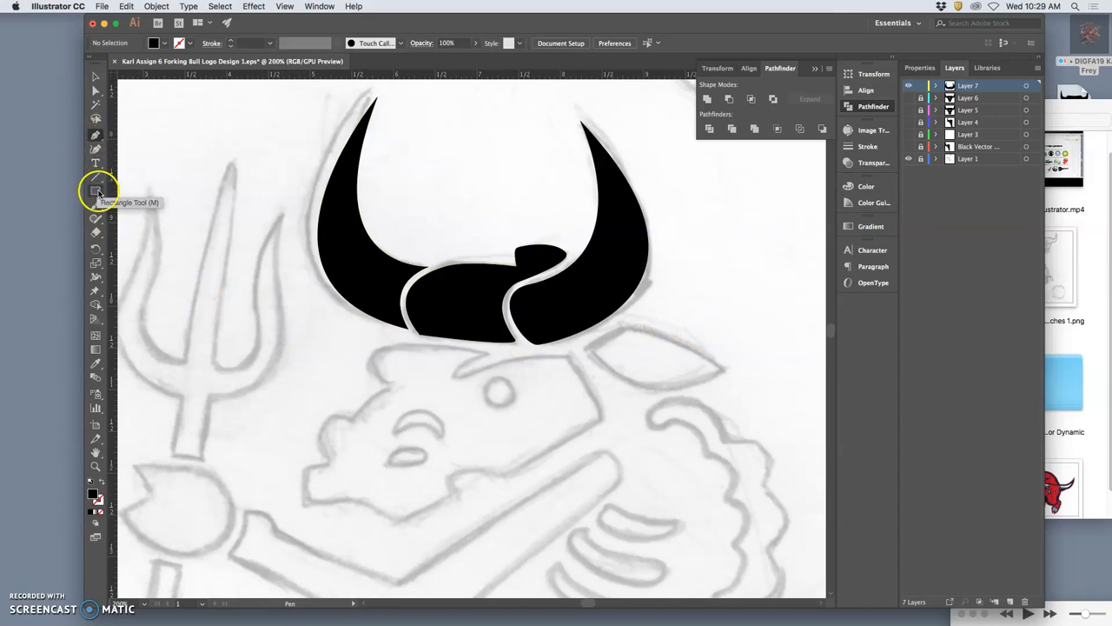
pyautogui.moveTo(97, 217)
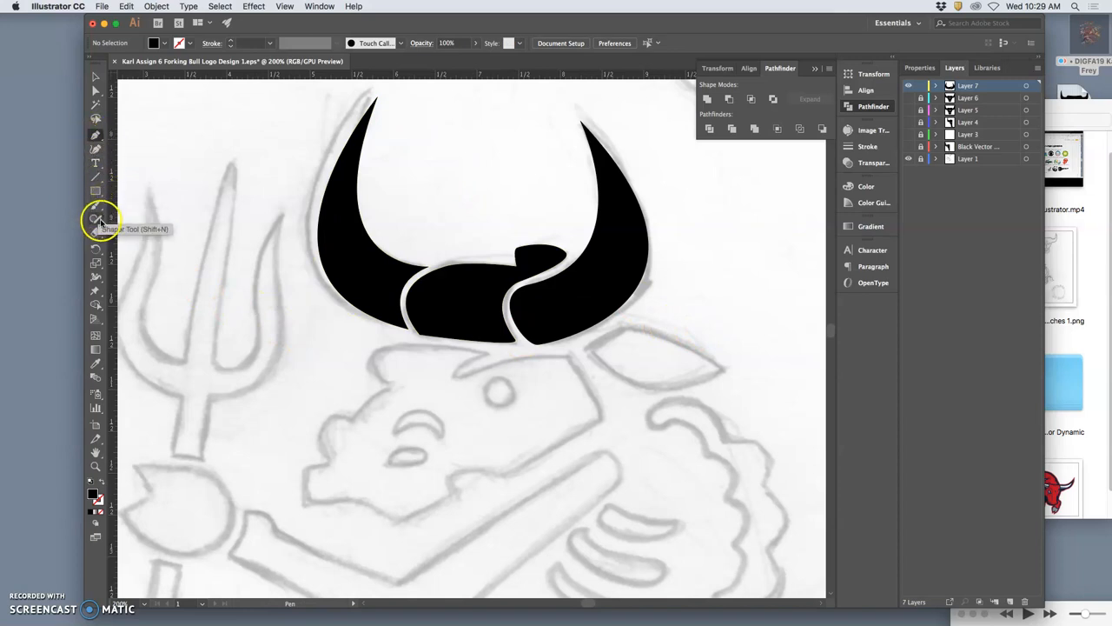
pyautogui.click(97, 219)
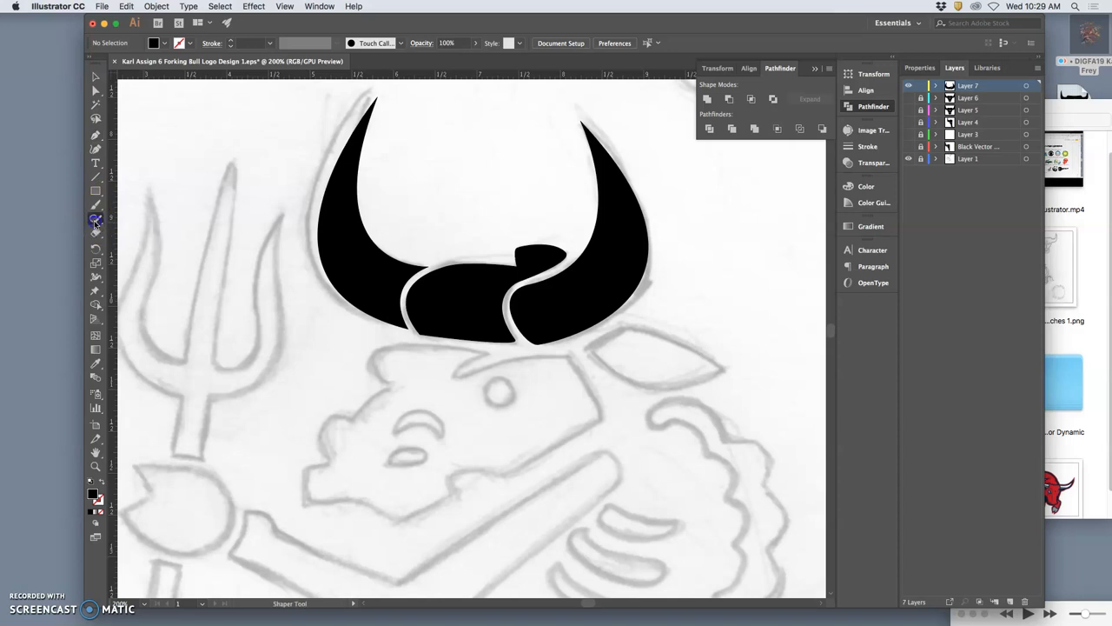
pyautogui.click(95, 220)
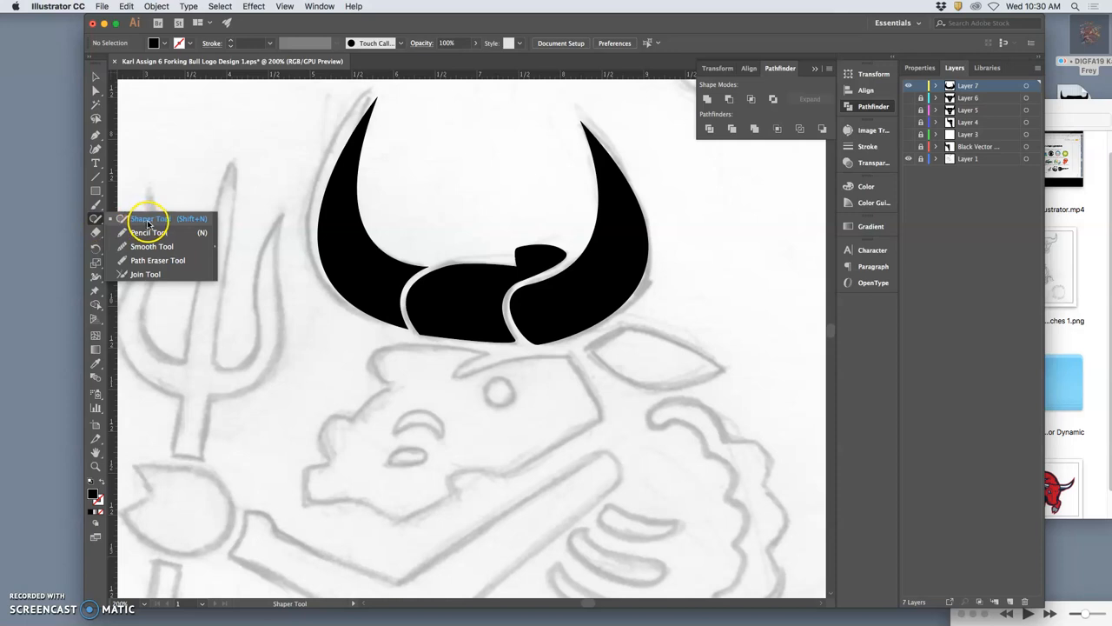
pyautogui.click(148, 232)
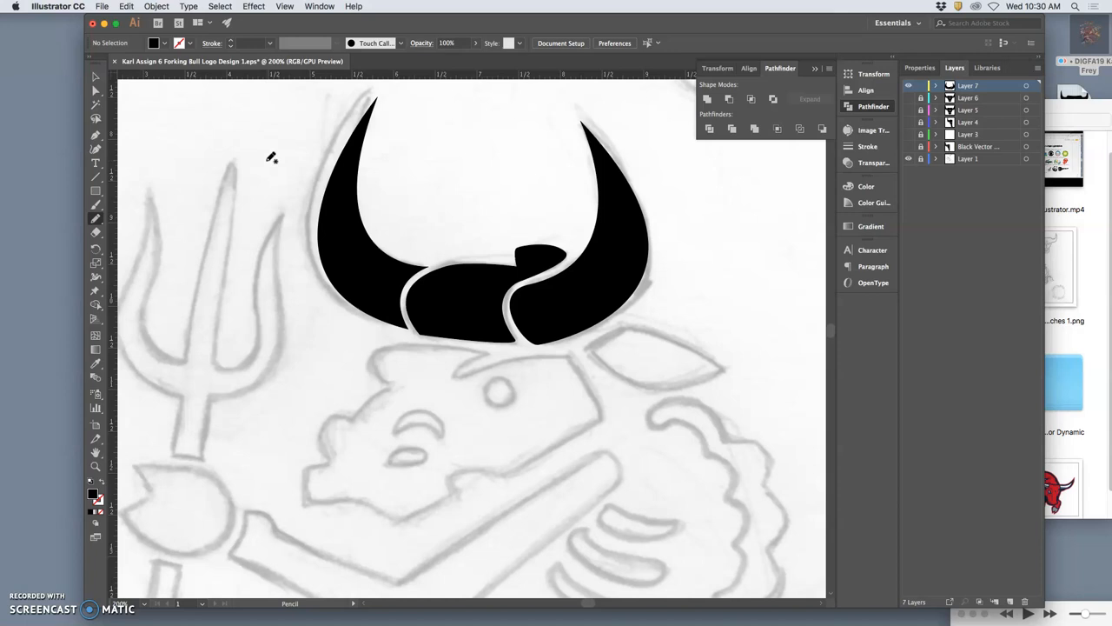
pyautogui.moveTo(96, 137)
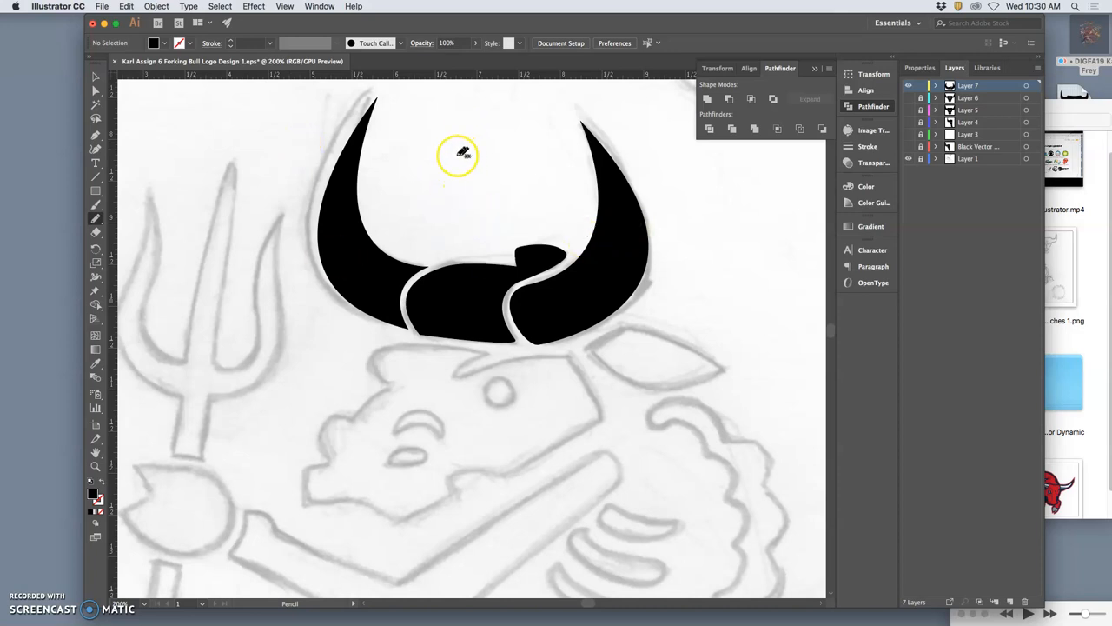
# Step: Draw a black freehand blob between the horns and move Pencil fidelity toward Smooth
pyautogui.moveTo(458, 152); pyautogui.dragTo(448, 183)
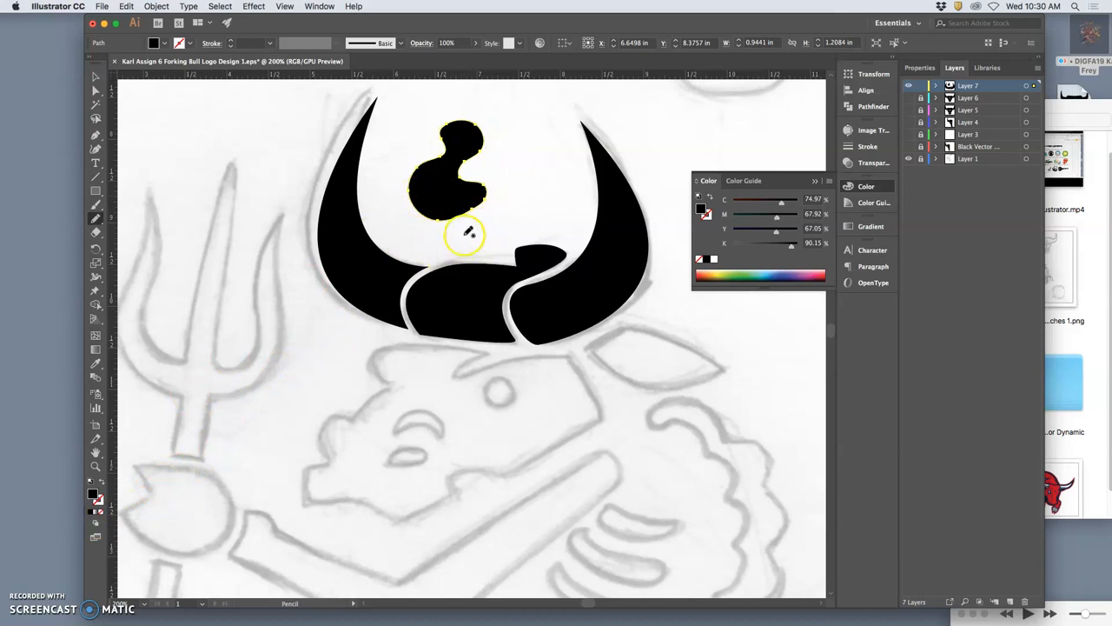
pyautogui.doubleClick(96, 220)
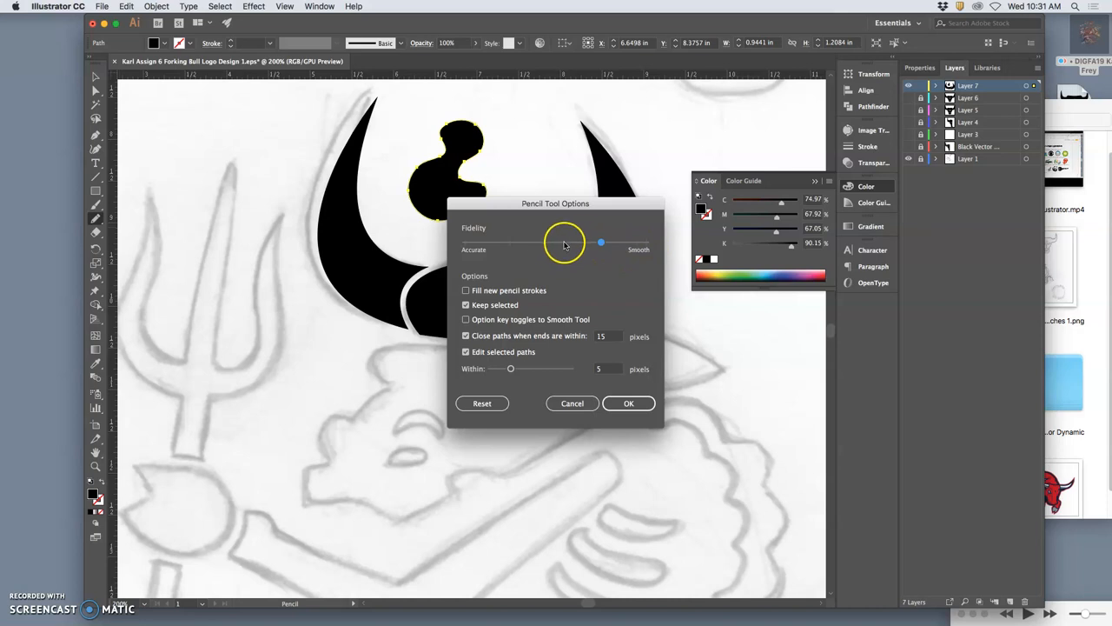
pyautogui.moveTo(600, 243); pyautogui.dragTo(643, 245)
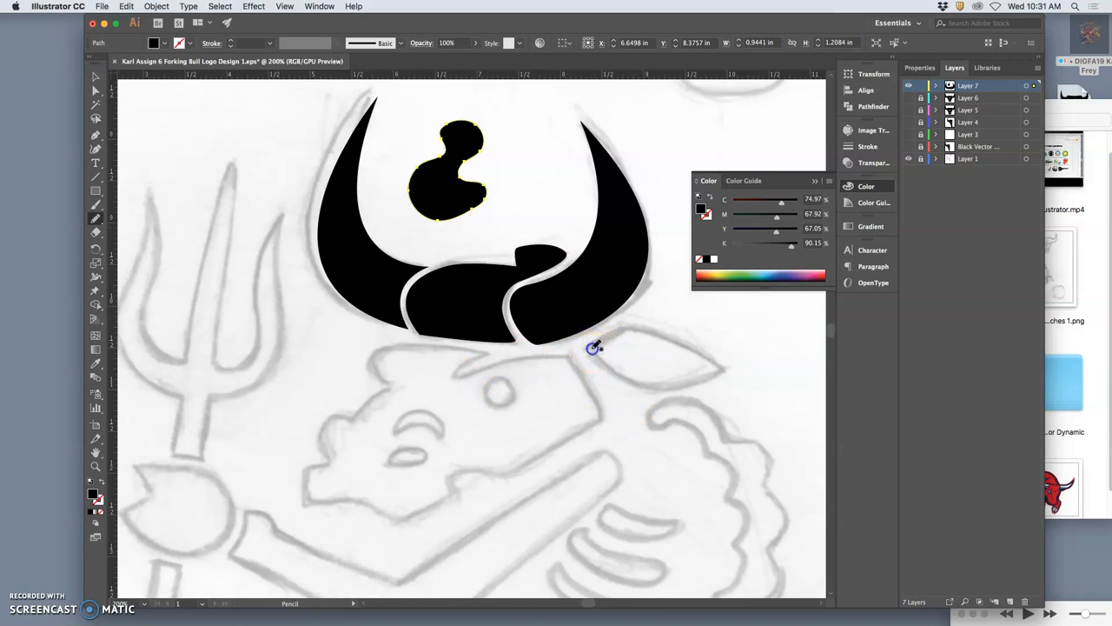
# Step: Trace the leaf-shaped ear below the right horn and refine its inner tip
pyautogui.moveTo(595, 348); pyautogui.dragTo(709, 355)
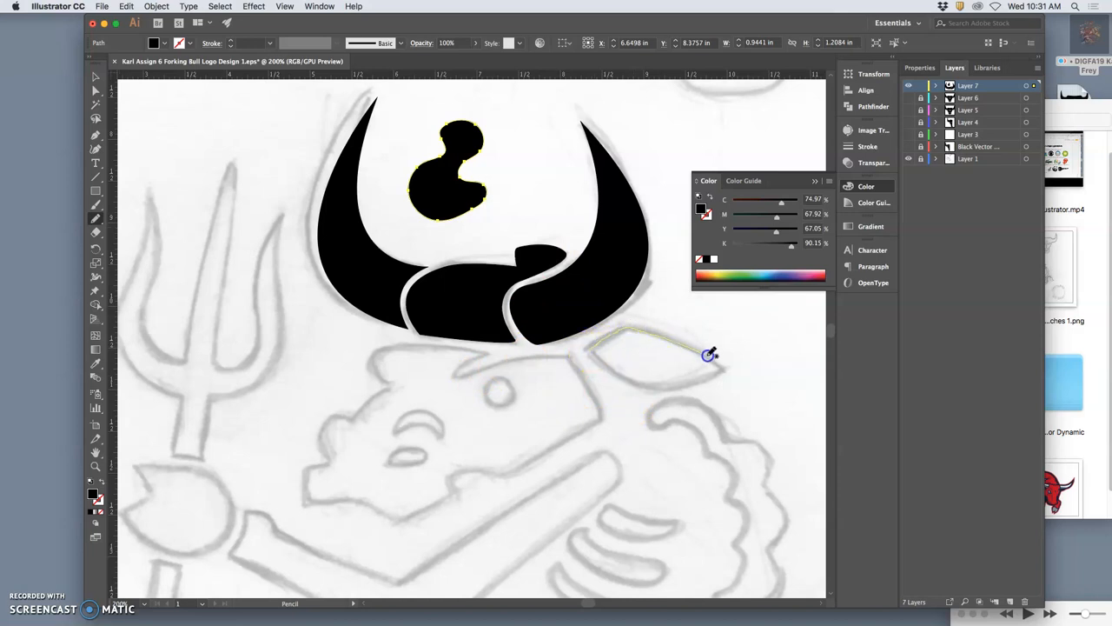
pyautogui.moveTo(711, 354); pyautogui.dragTo(645, 385)
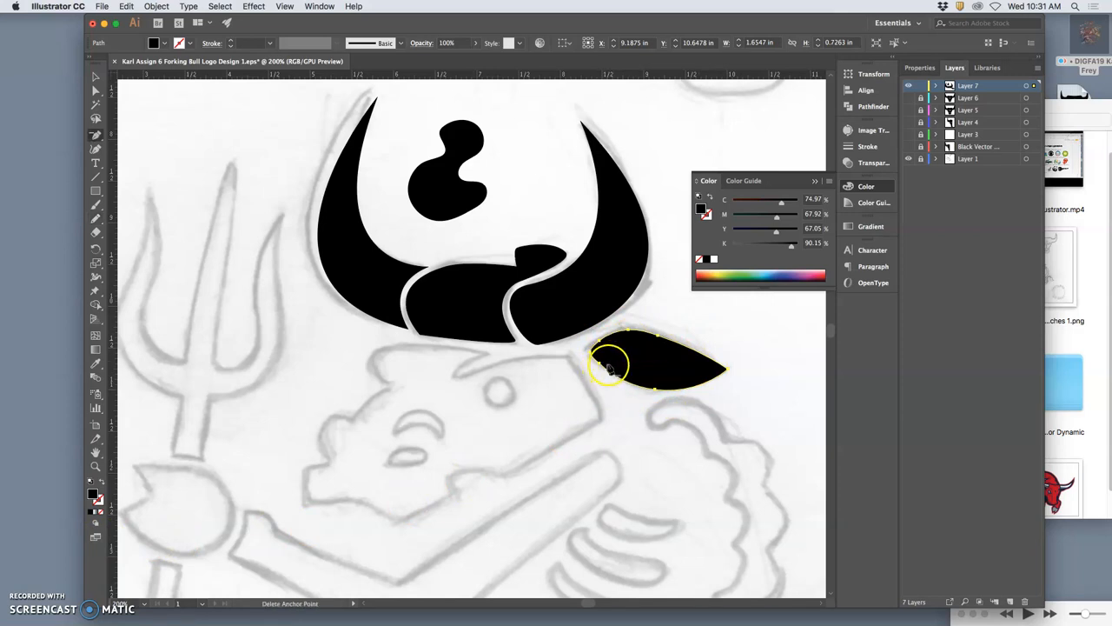
pyautogui.click(609, 365)
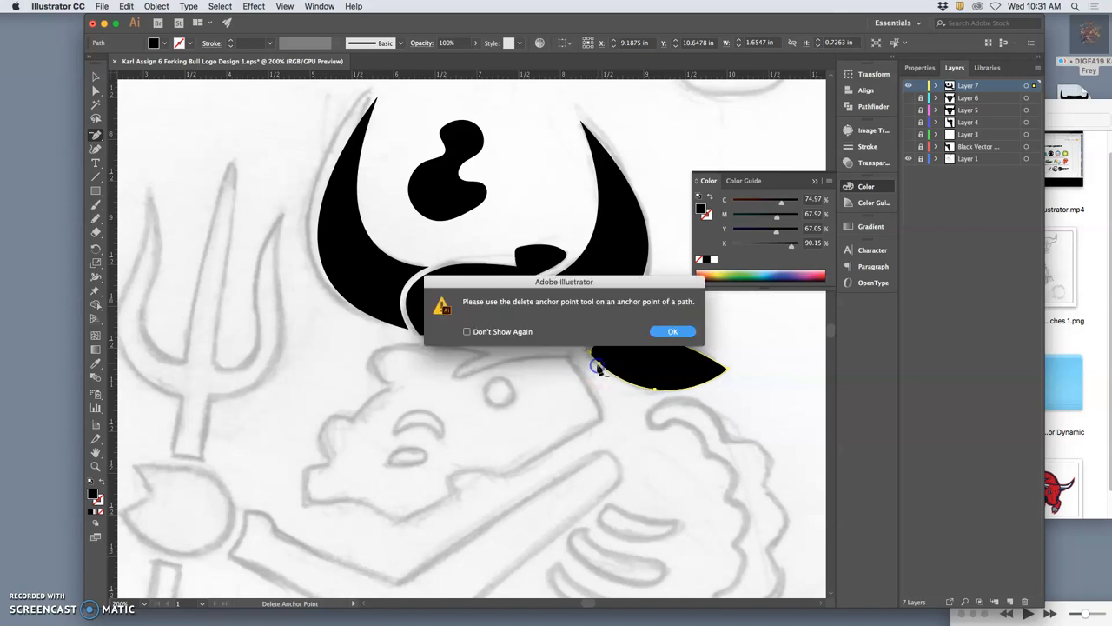
pyautogui.click(672, 331)
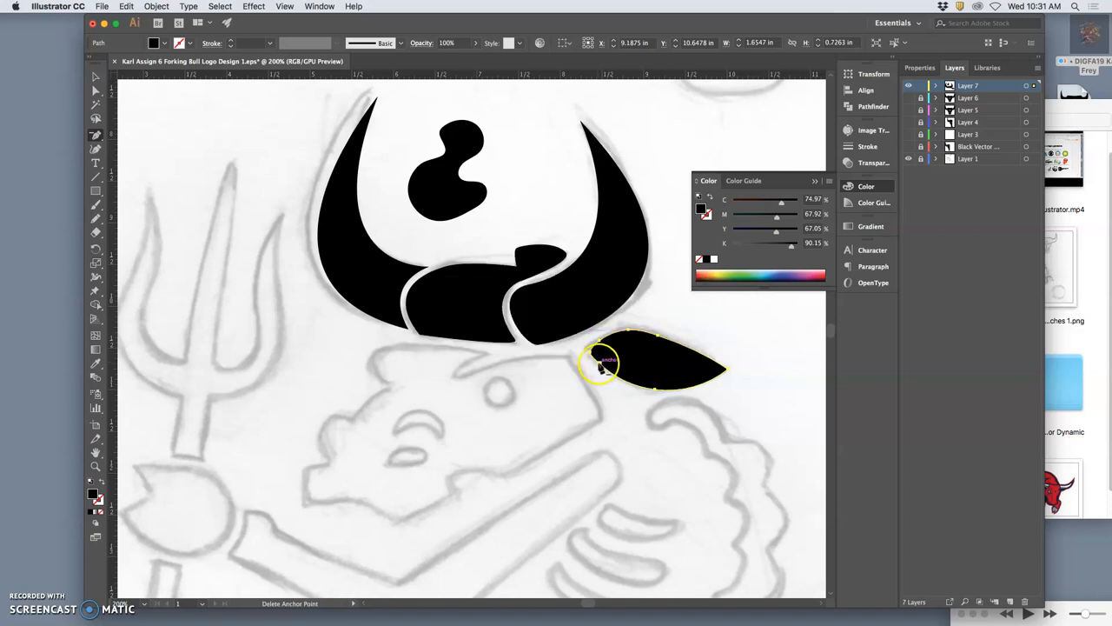
pyautogui.moveTo(600, 361); pyautogui.dragTo(630, 395)
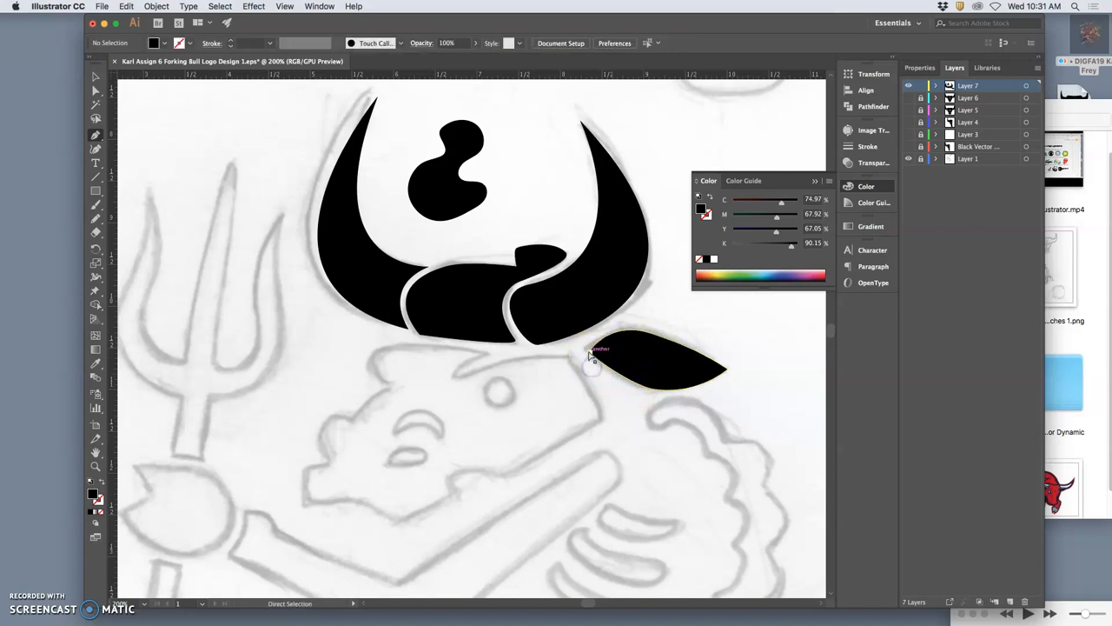
pyautogui.moveTo(591, 353); pyautogui.dragTo(588, 353)
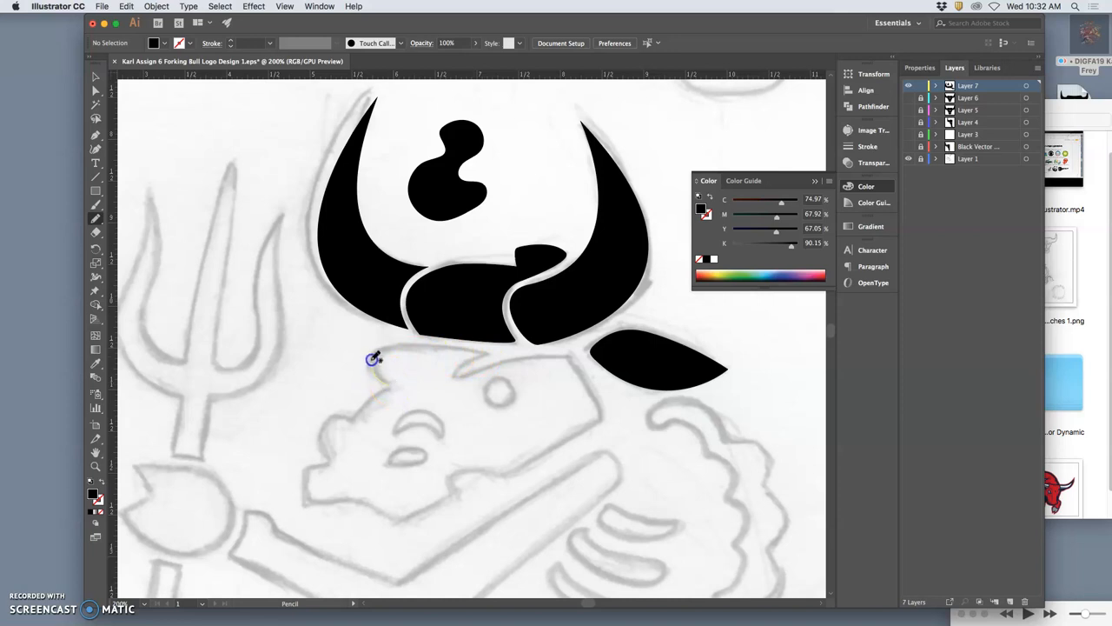
# Step: Trace the black head outline from its top, down to the muzzle and around the snout
pyautogui.moveTo(372, 358); pyautogui.dragTo(478, 351)
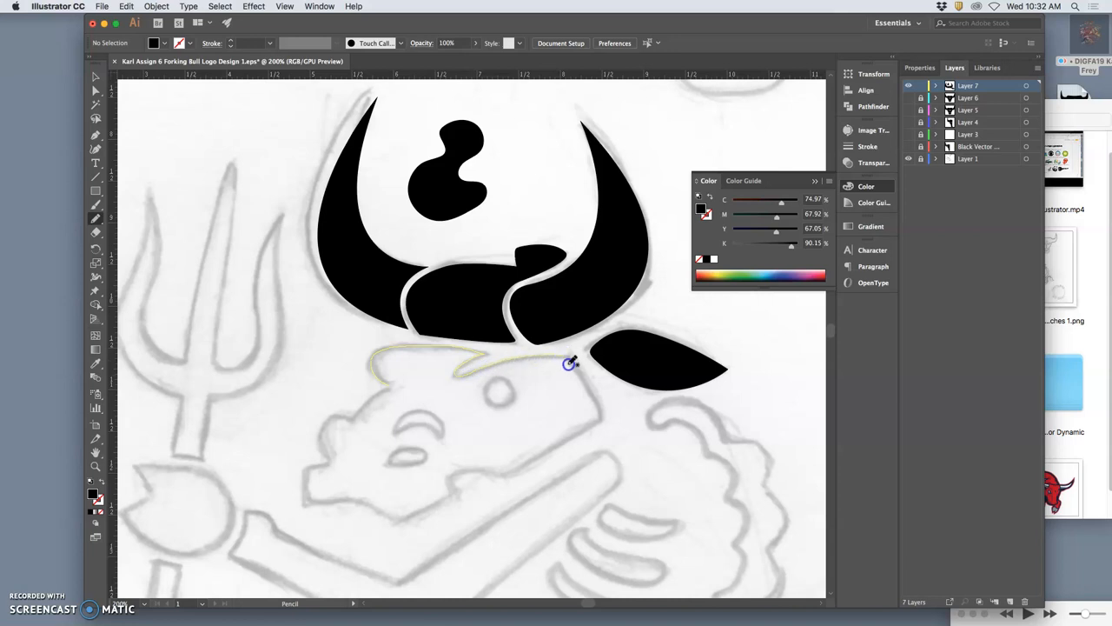
pyautogui.moveTo(569, 363); pyautogui.dragTo(581, 435)
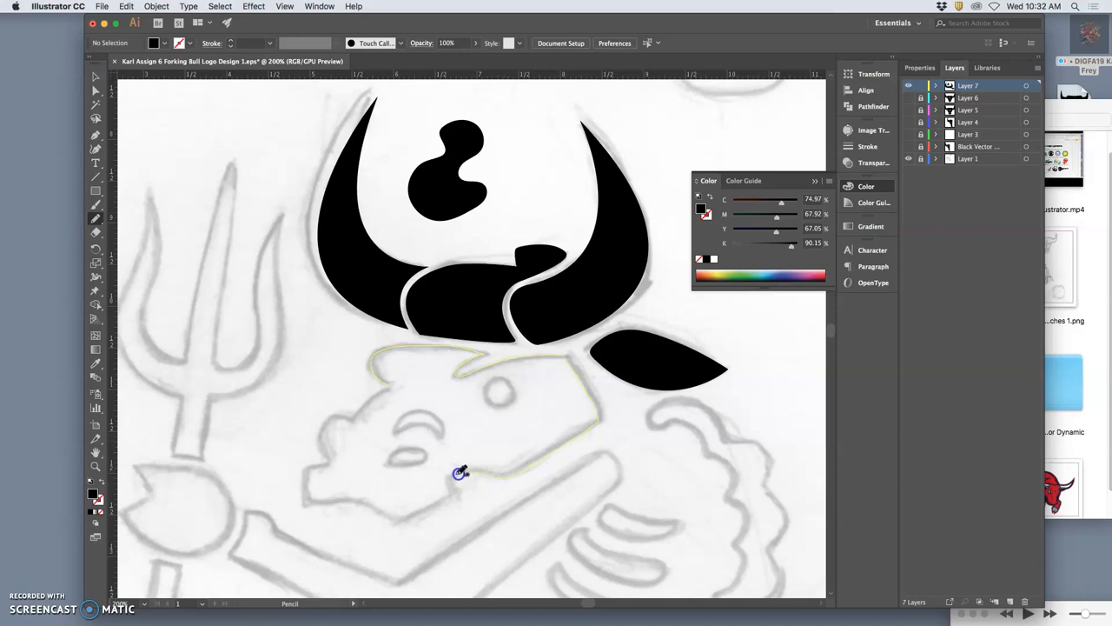
pyautogui.moveTo(461, 472); pyautogui.dragTo(413, 520)
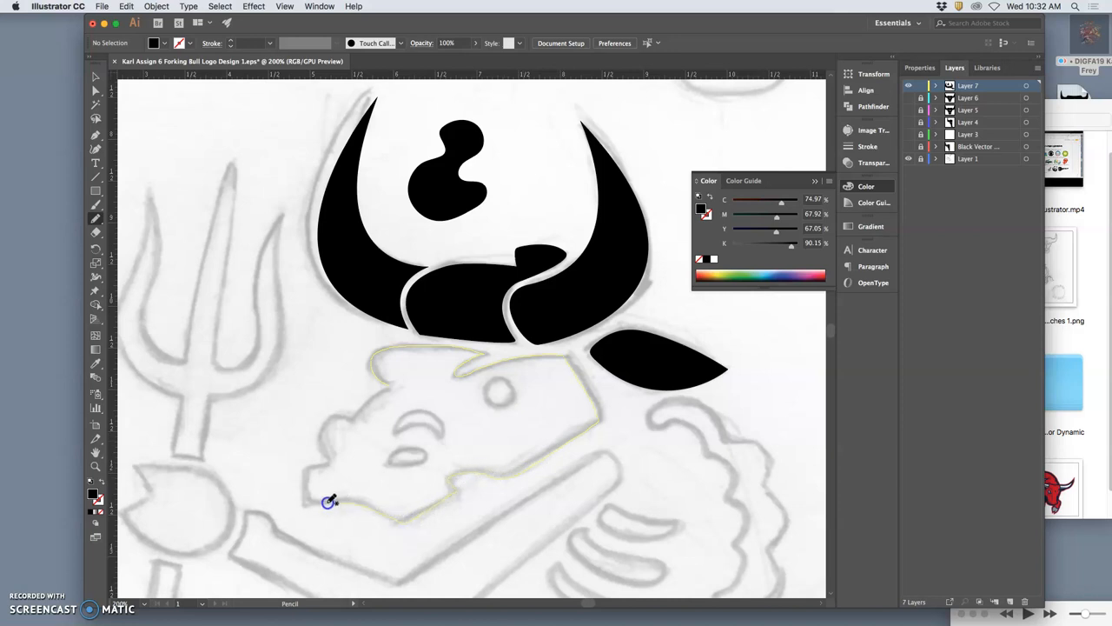
pyautogui.moveTo(330, 502); pyautogui.dragTo(330, 461)
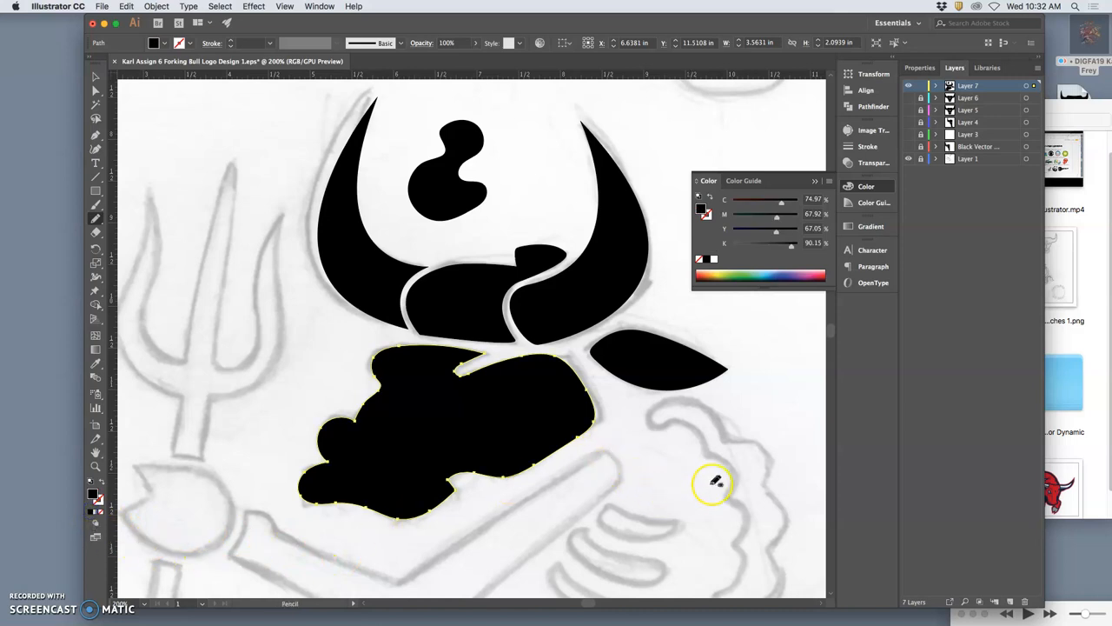
pyautogui.moveTo(426, 422)
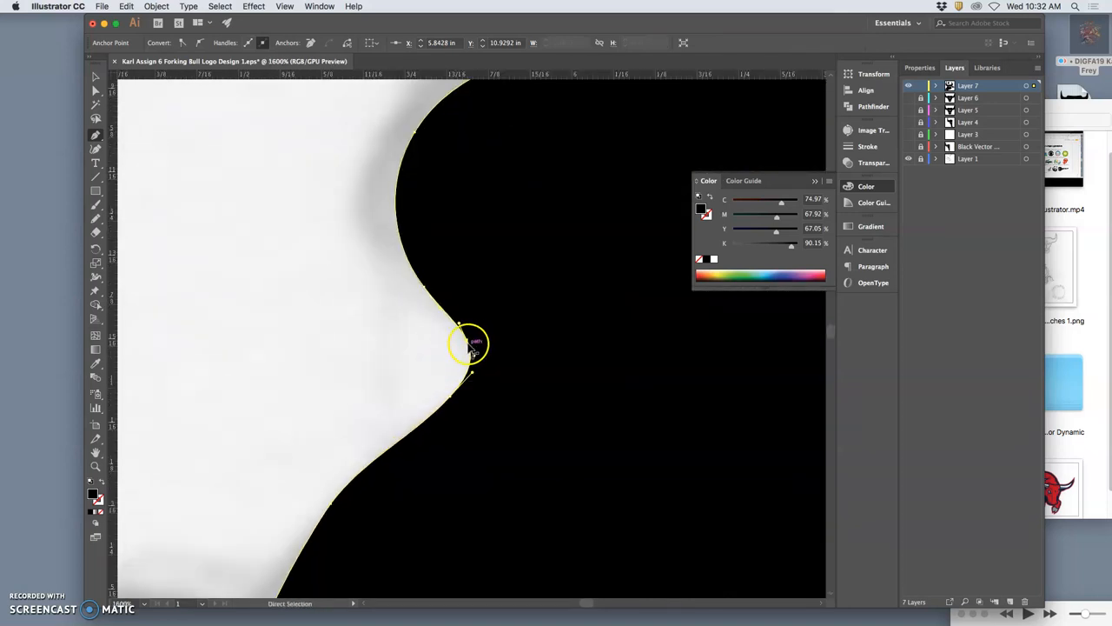
# Step: Drag a notch anchor and its handles into a sharp pointed corner
pyautogui.moveTo(469, 339); pyautogui.dragTo(481, 352)
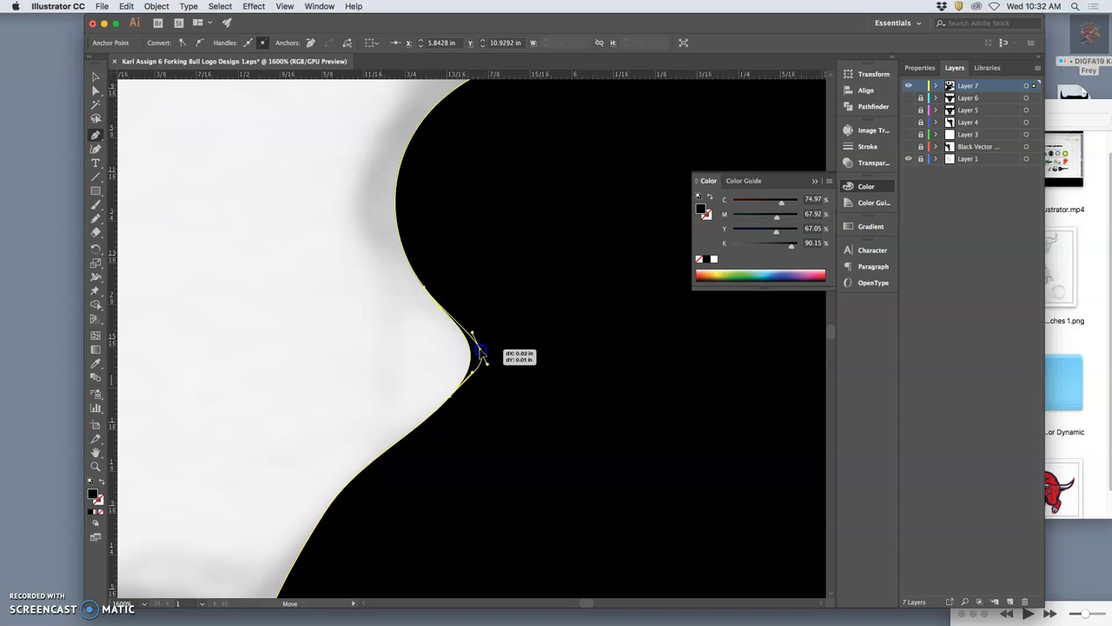
pyautogui.moveTo(482, 352); pyautogui.dragTo(479, 354)
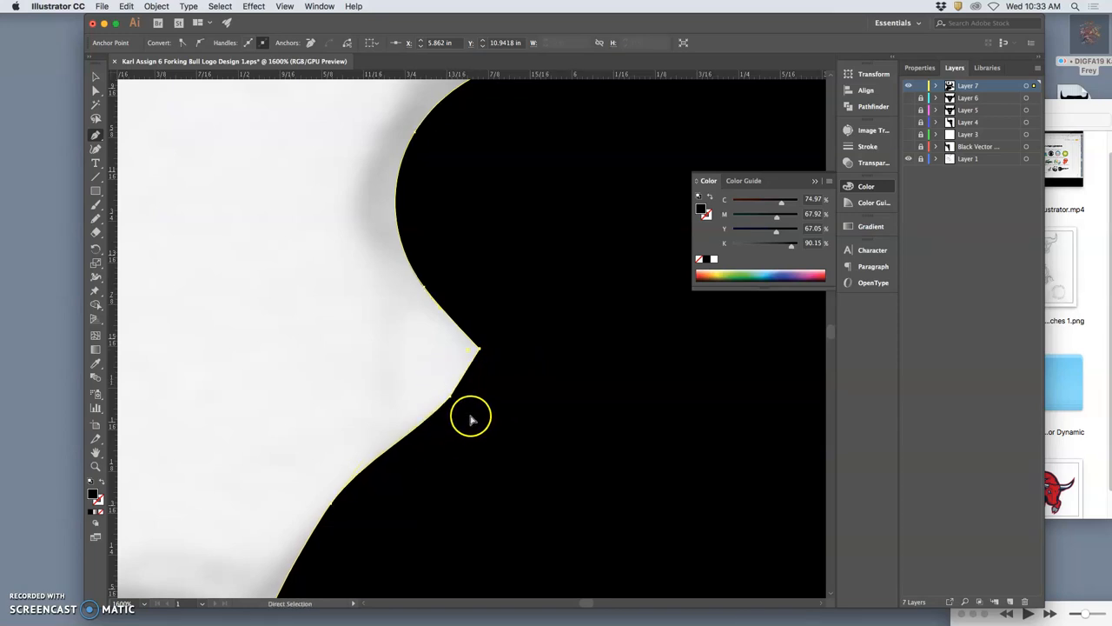
pyautogui.moveTo(469, 417); pyautogui.dragTo(300, 365)
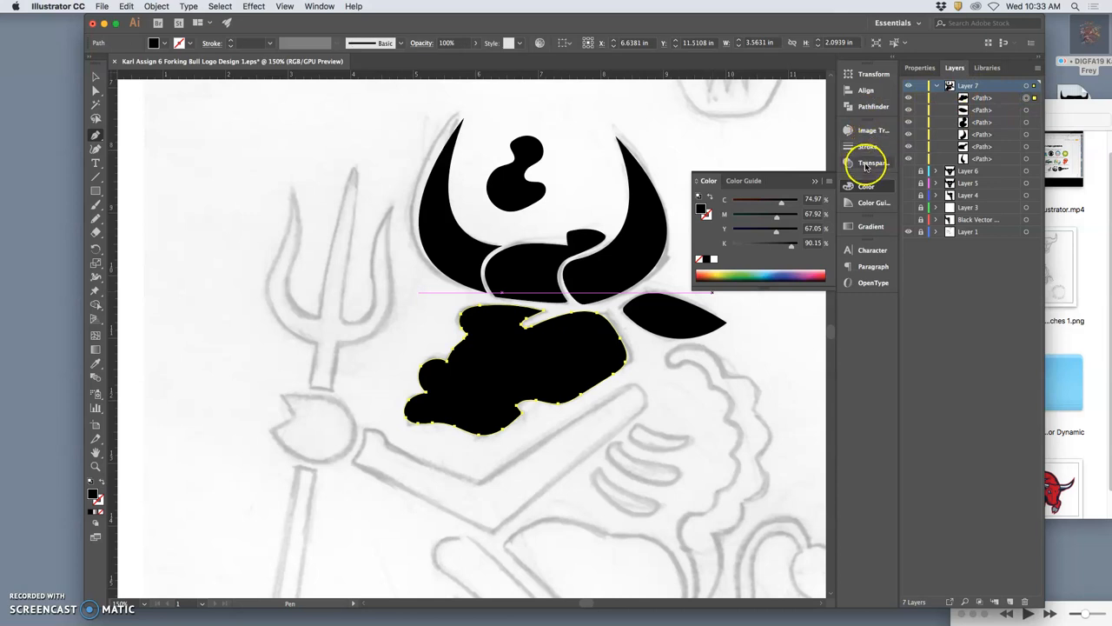
# Step: Set the head's opacity to 53% and sharpen the upper-left notch of its outline
pyautogui.click(874, 162)
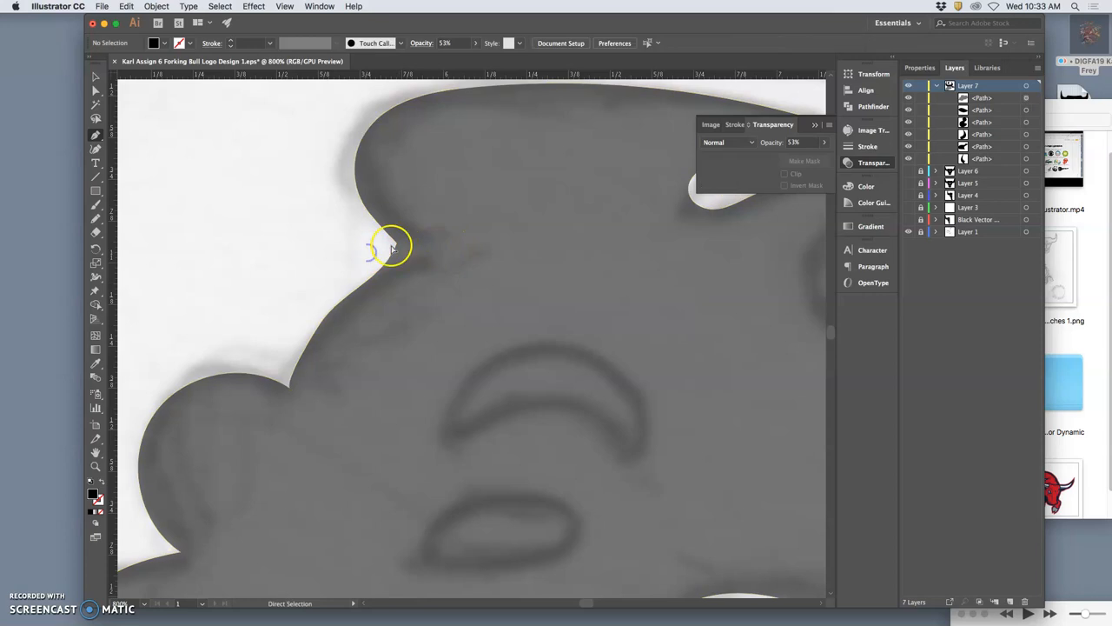
pyautogui.moveTo(391, 248); pyautogui.dragTo(417, 248)
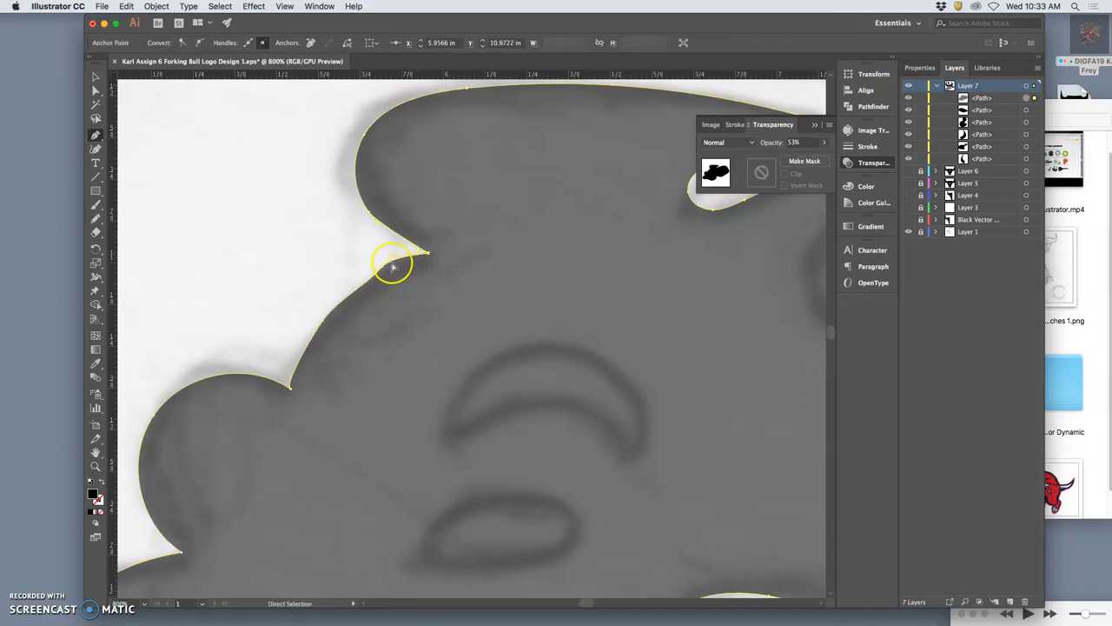
pyautogui.moveTo(393, 265); pyautogui.dragTo(387, 283)
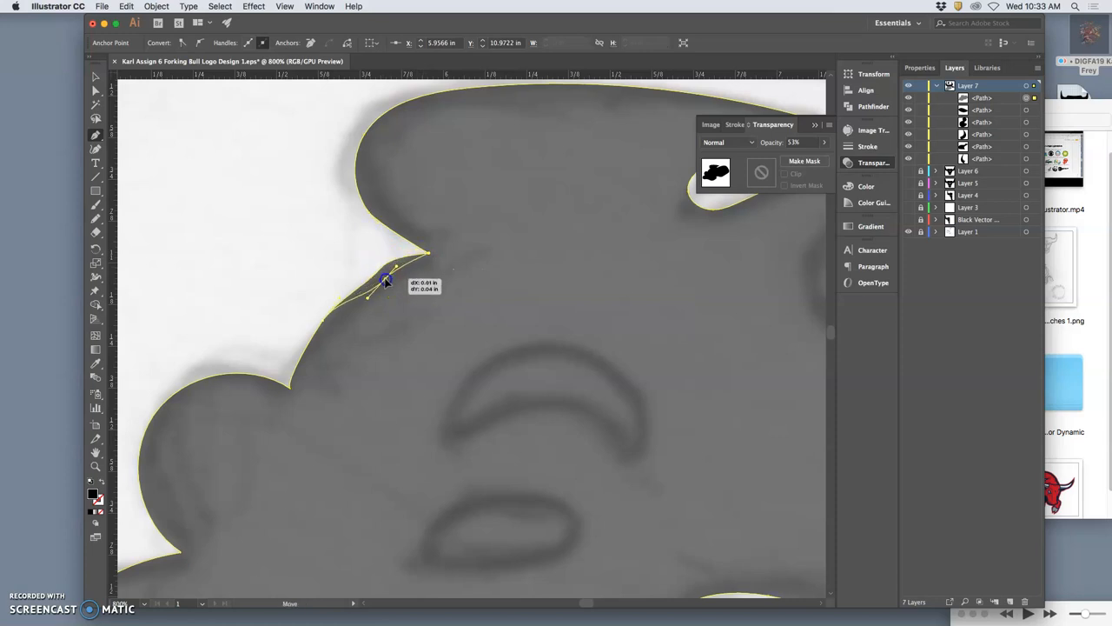
pyautogui.moveTo(386, 285); pyautogui.dragTo(328, 329)
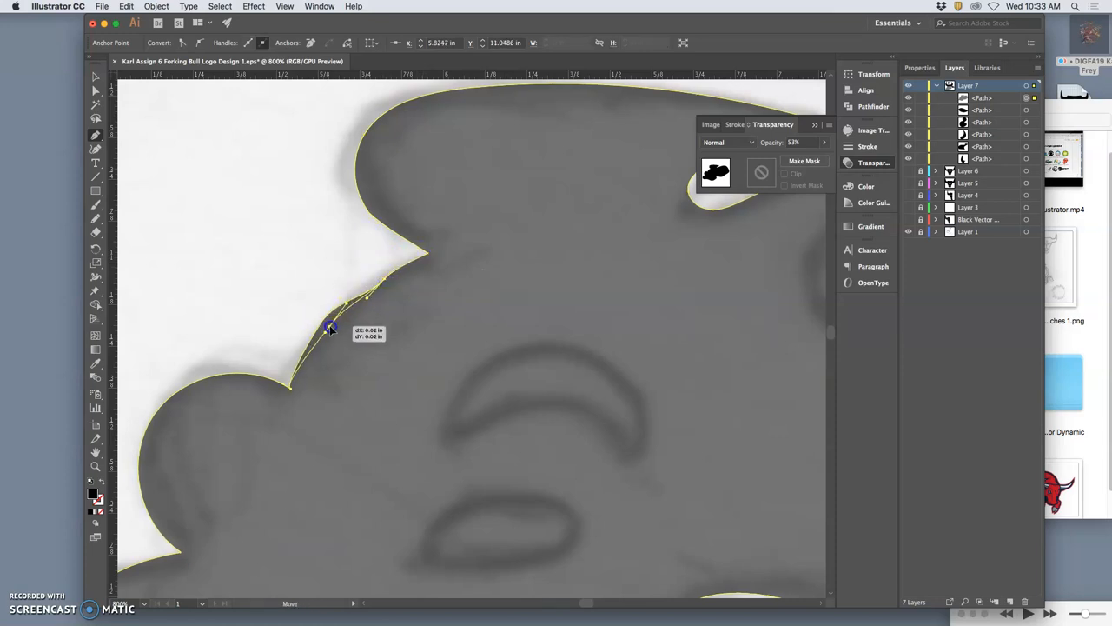
pyautogui.moveTo(329, 327); pyautogui.dragTo(366, 299)
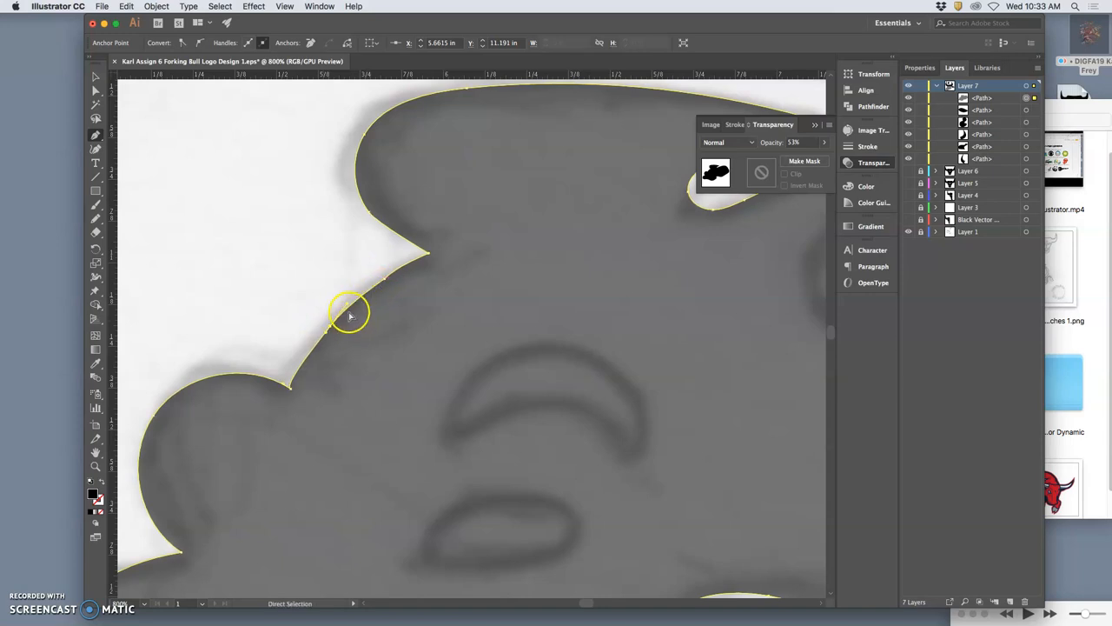
pyautogui.moveTo(387, 279)
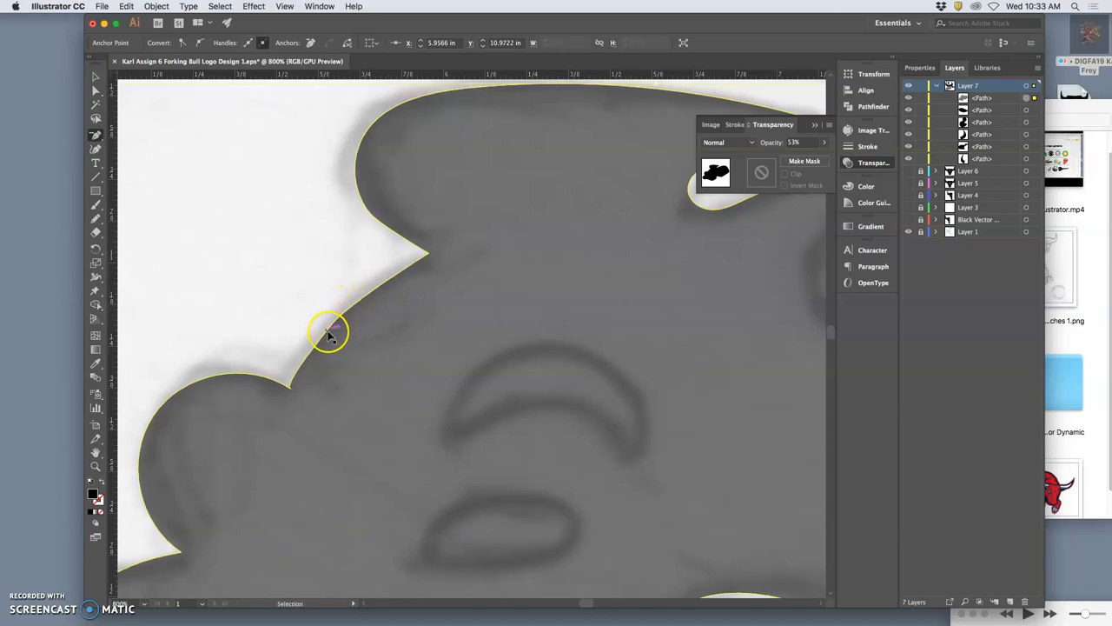
pyautogui.click(328, 333)
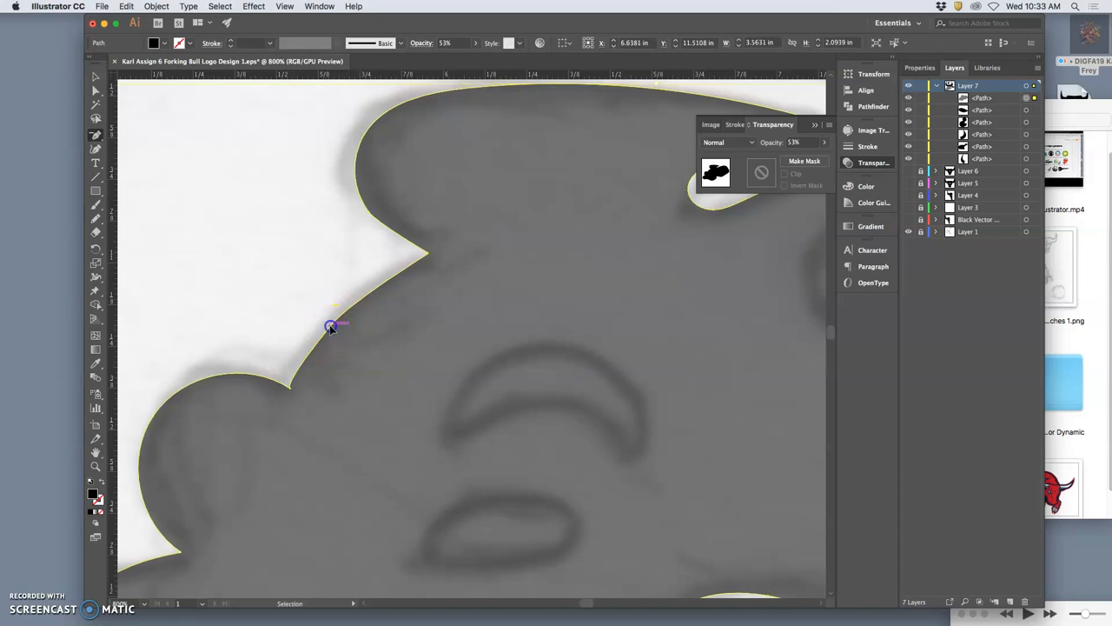
# Step: Reshape the lower-left notches and bumps of the head to hug the sketch
pyautogui.click(96, 137)
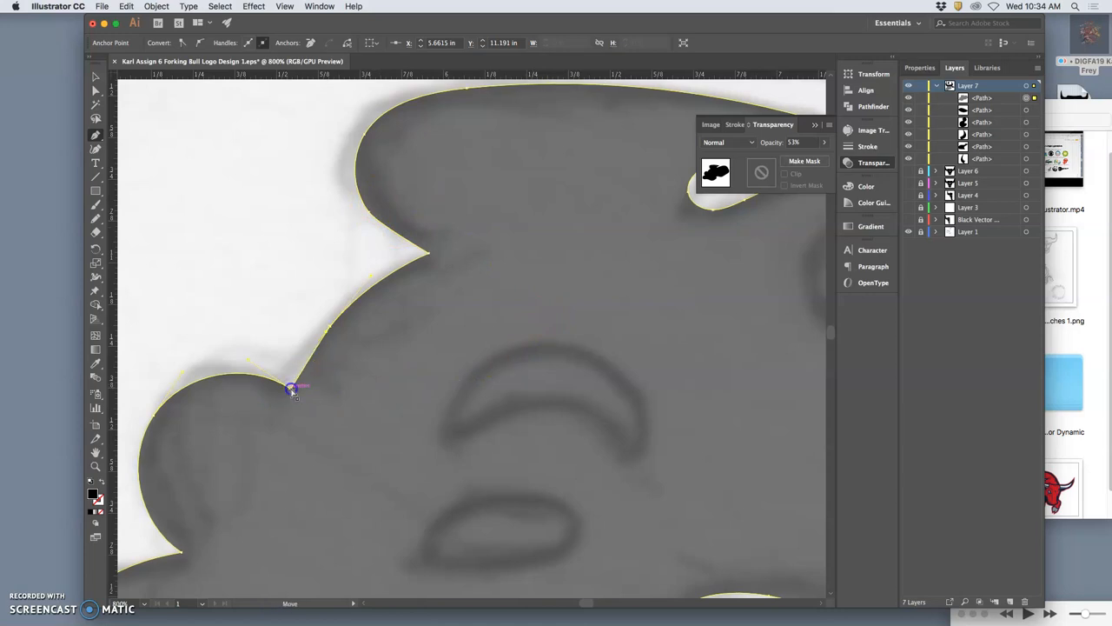
pyautogui.moveTo(296, 390); pyautogui.dragTo(239, 360)
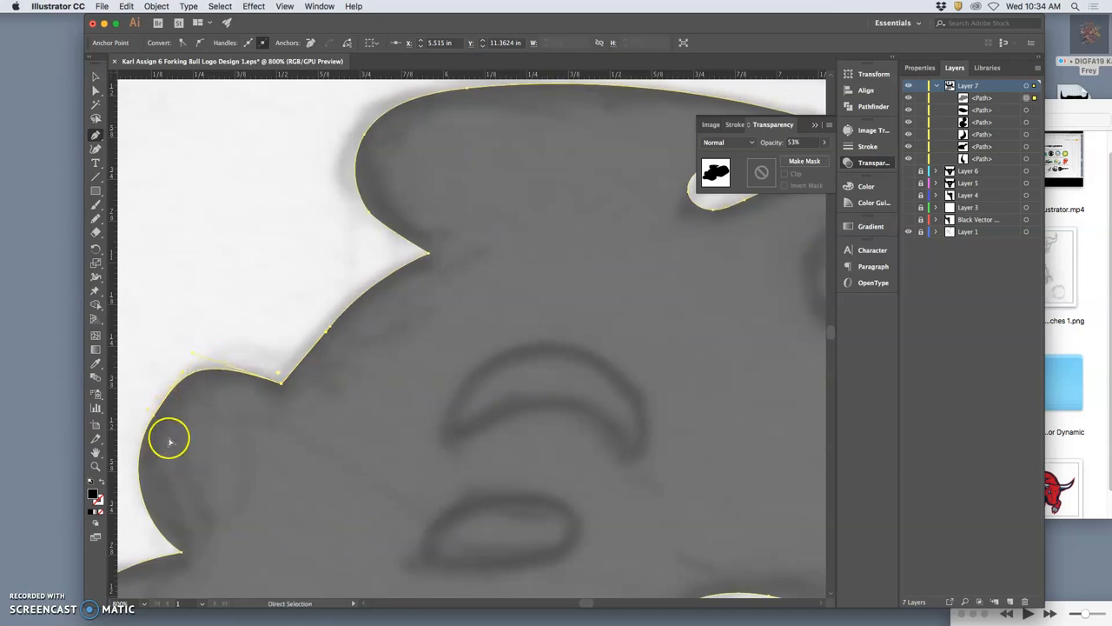
pyautogui.moveTo(171, 440); pyautogui.dragTo(190, 560)
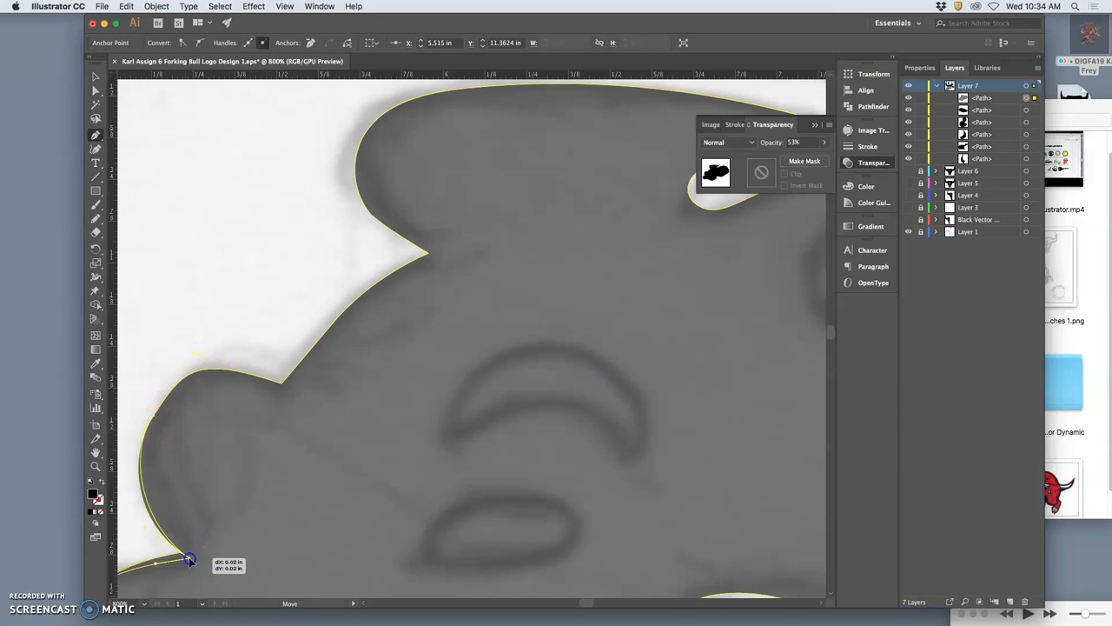
pyautogui.moveTo(189, 561); pyautogui.dragTo(296, 400)
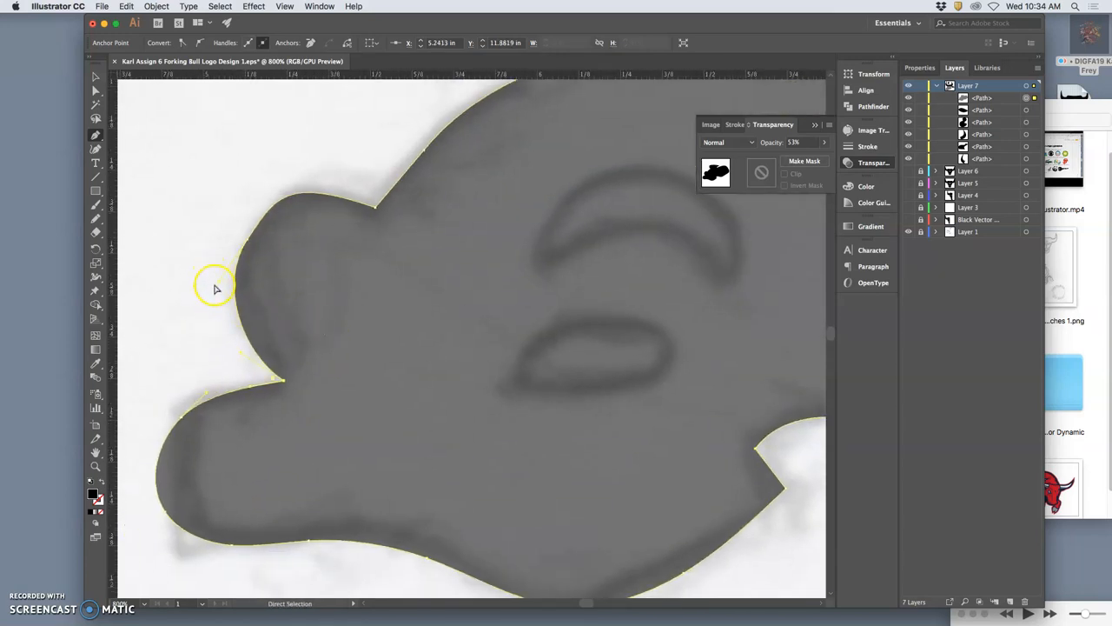
pyautogui.moveTo(215, 288); pyautogui.dragTo(226, 284)
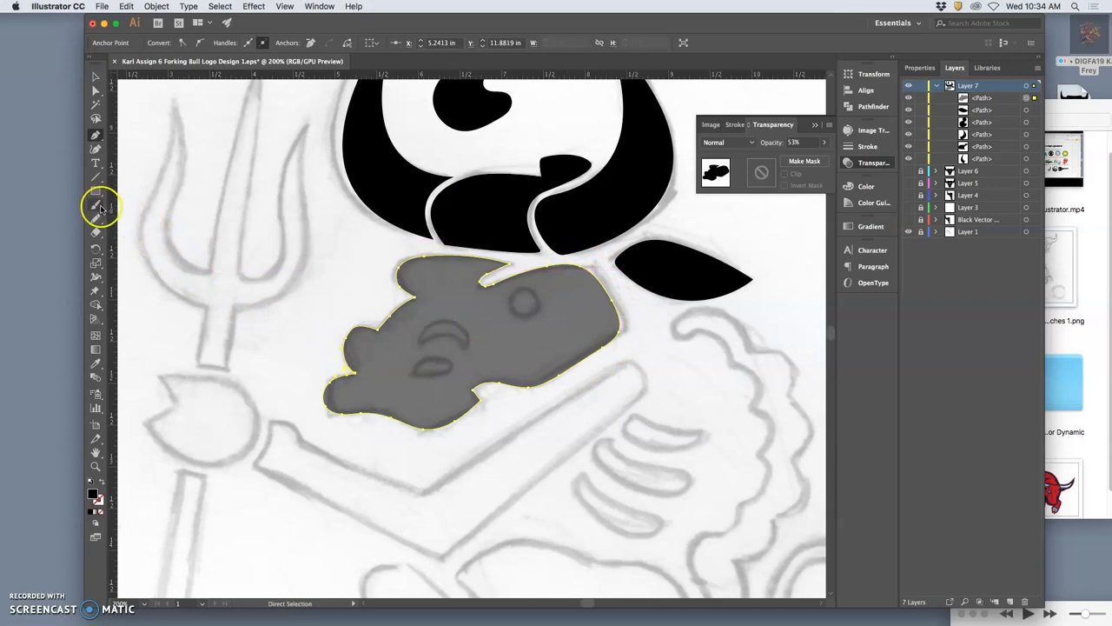
# Step: Set Pencil fidelity to maximum Smooth and redraw the head's top edge
pyautogui.doubleClick(95, 206)
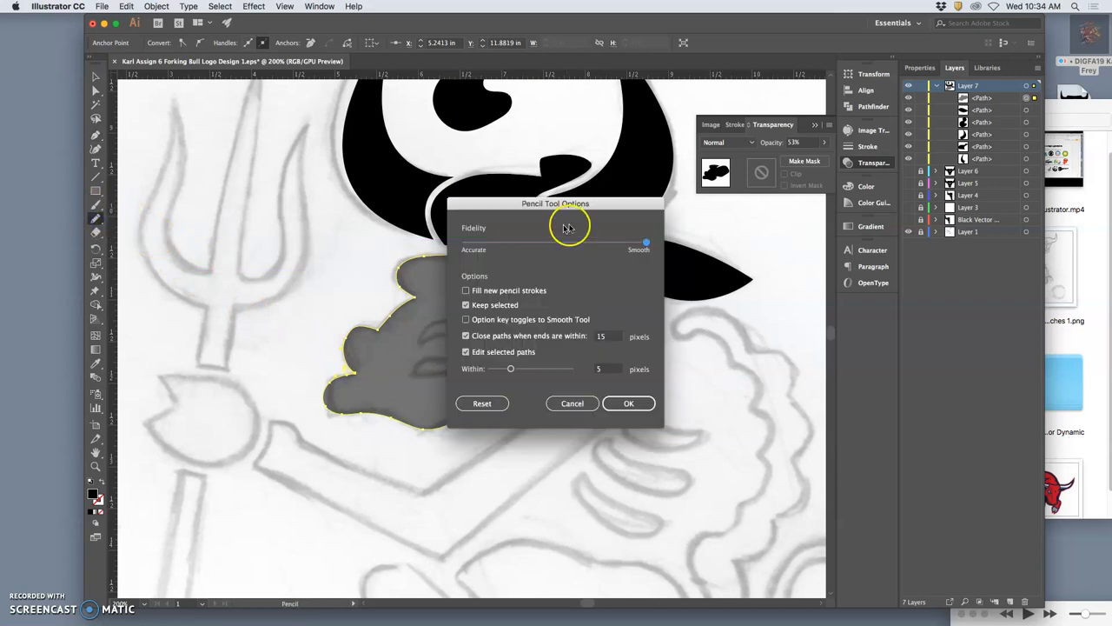
pyautogui.click(628, 402)
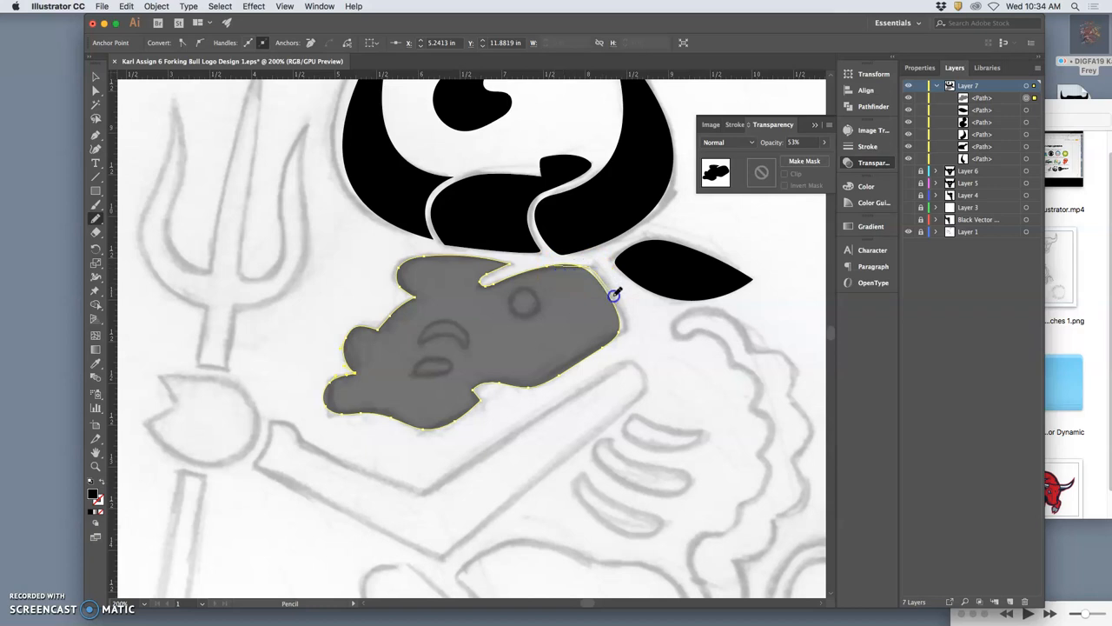
pyautogui.moveTo(615, 341)
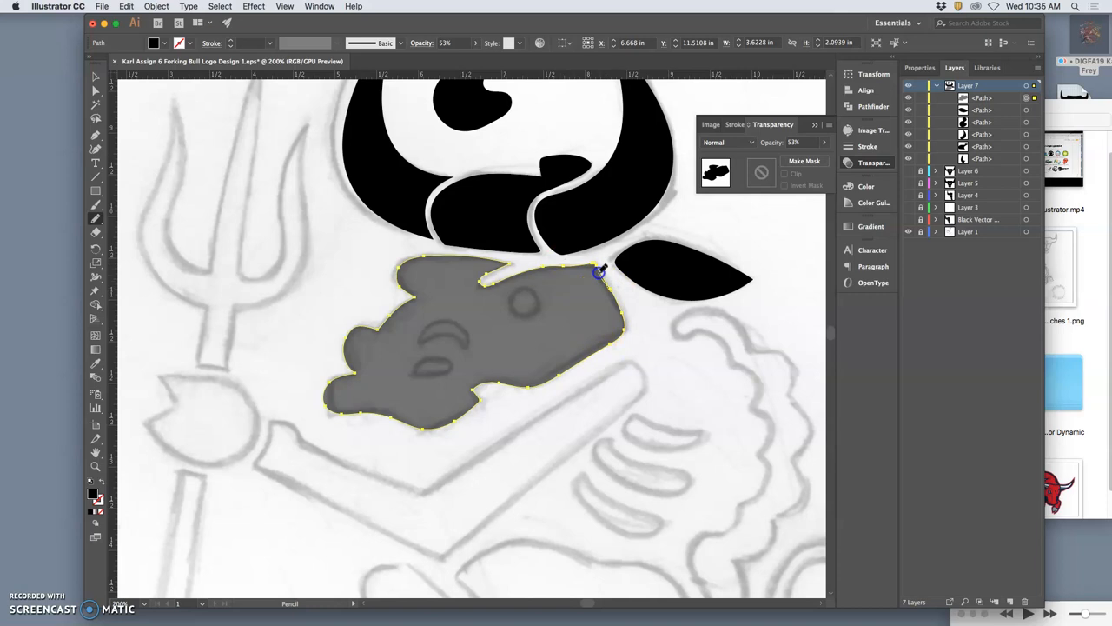
pyautogui.moveTo(599, 272); pyautogui.dragTo(499, 281)
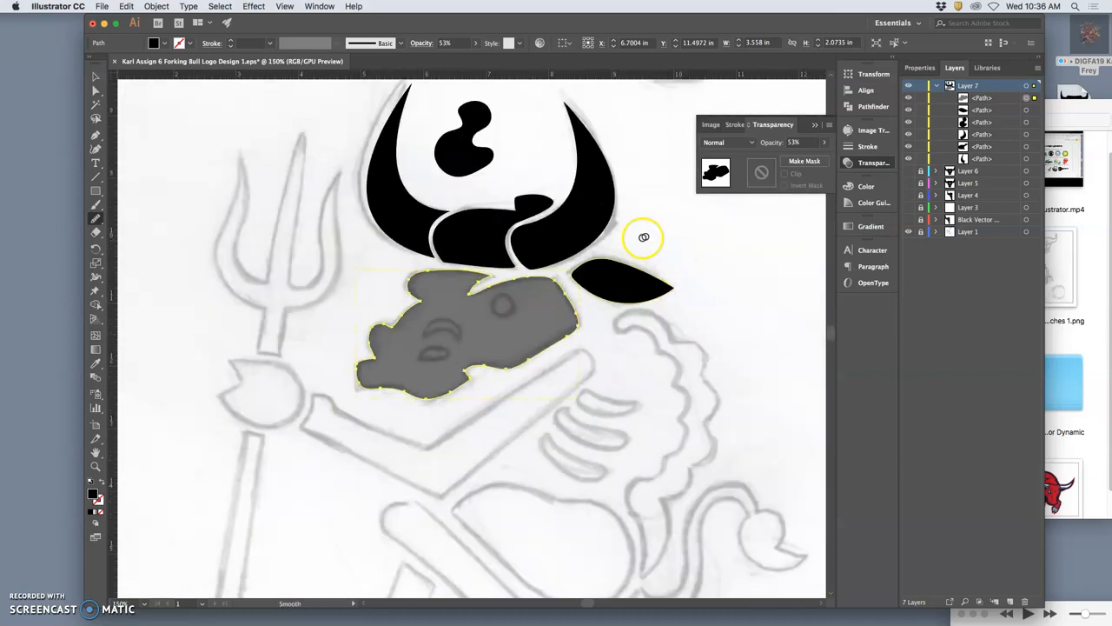
pyautogui.moveTo(803, 143)
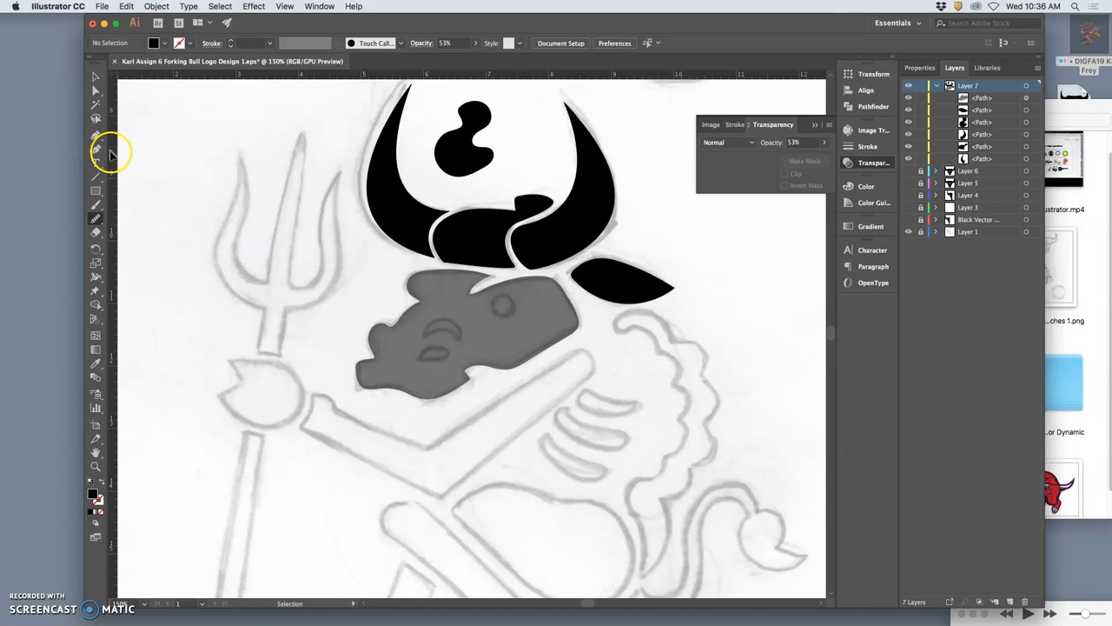
# Step: Draw a black circle over the eye and a flat ellipse over the nostril
pyautogui.click(96, 190)
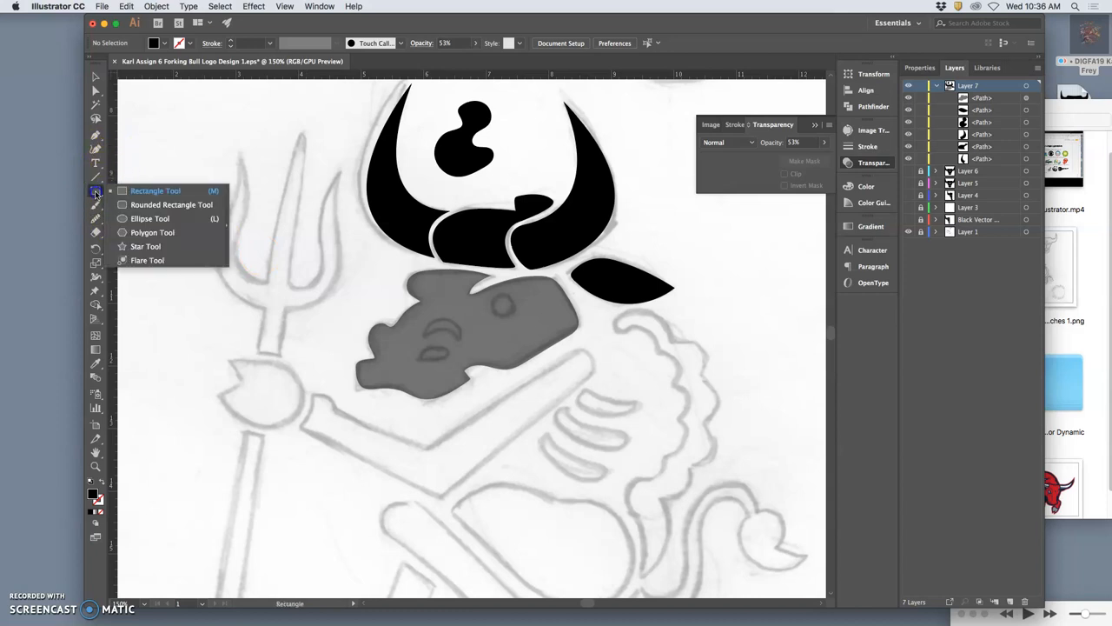
pyautogui.click(150, 218)
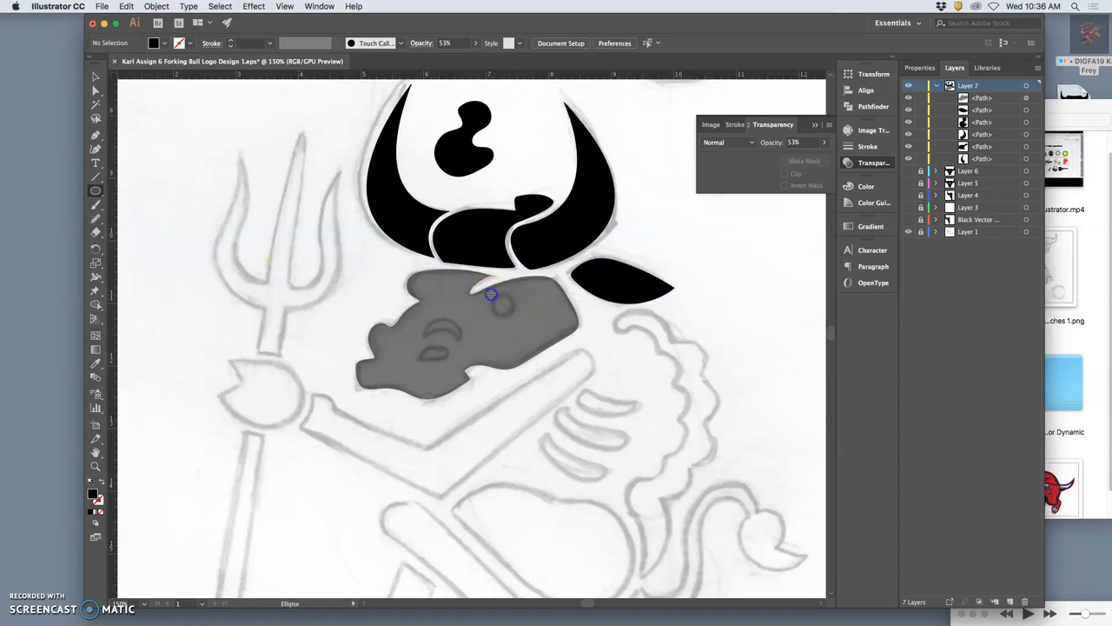
pyautogui.moveTo(491, 294); pyautogui.dragTo(512, 313)
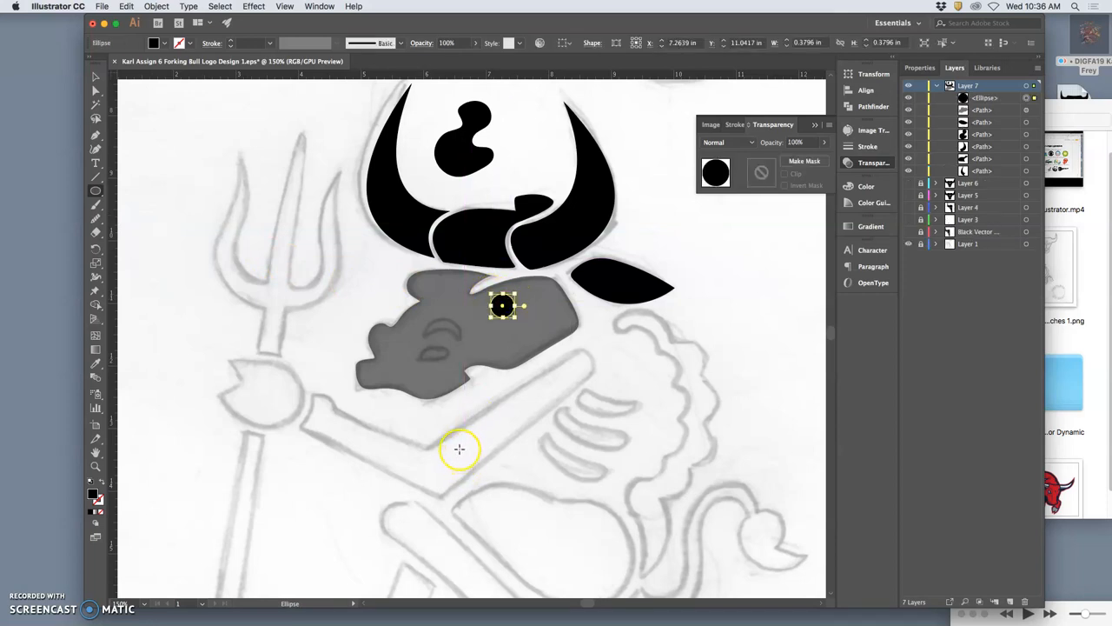
pyautogui.moveTo(420, 351)
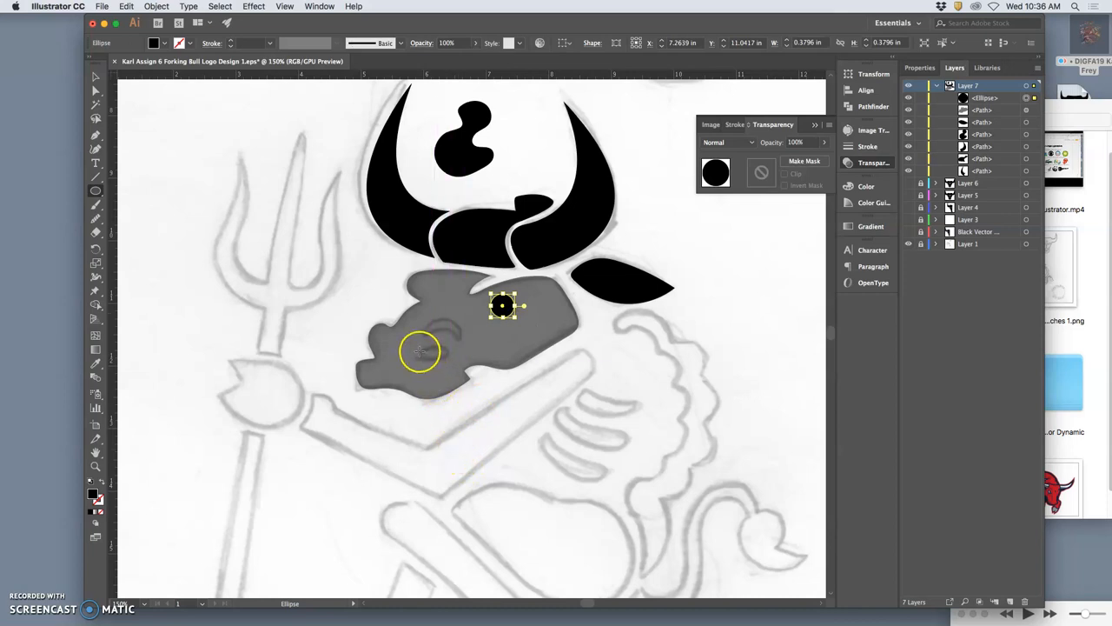
pyautogui.moveTo(422, 352); pyautogui.dragTo(437, 355)
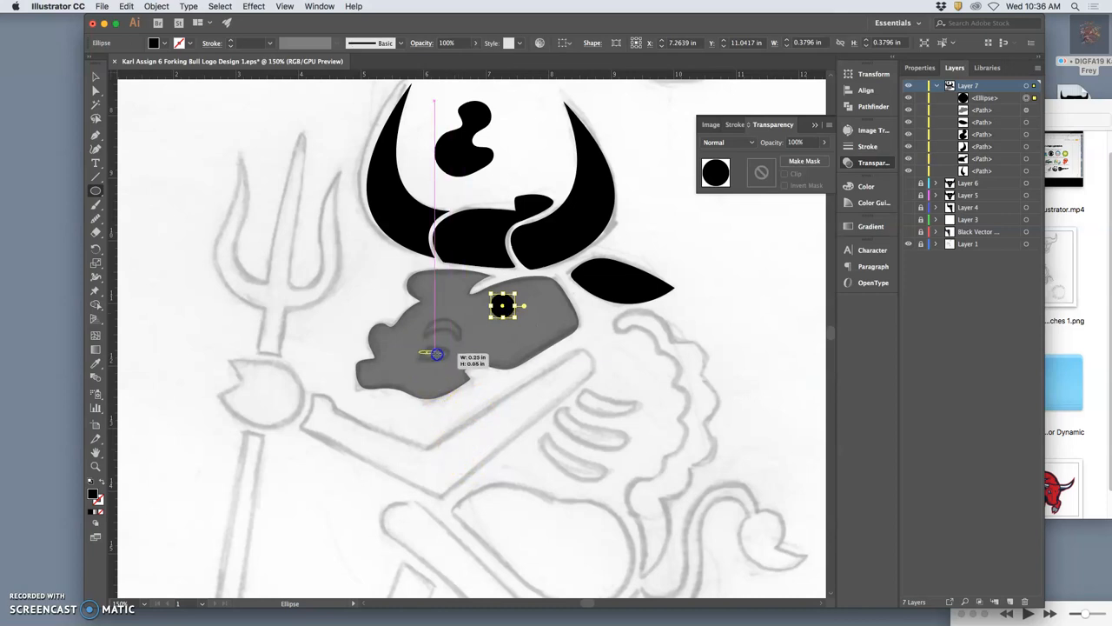
pyautogui.moveTo(423, 354); pyautogui.dragTo(449, 363)
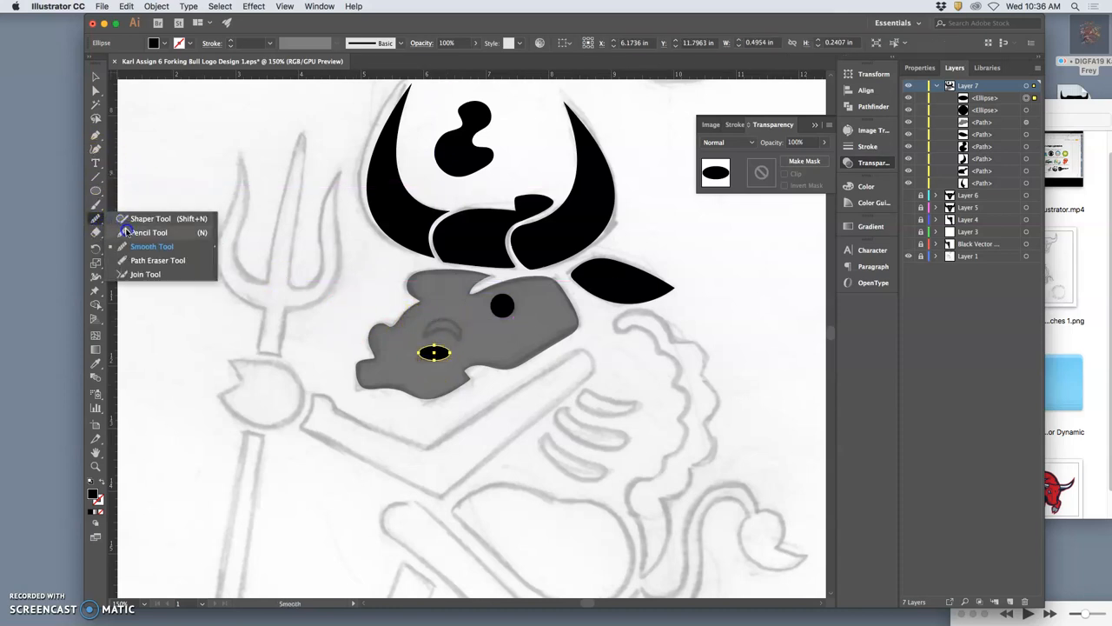
pyautogui.click(150, 232)
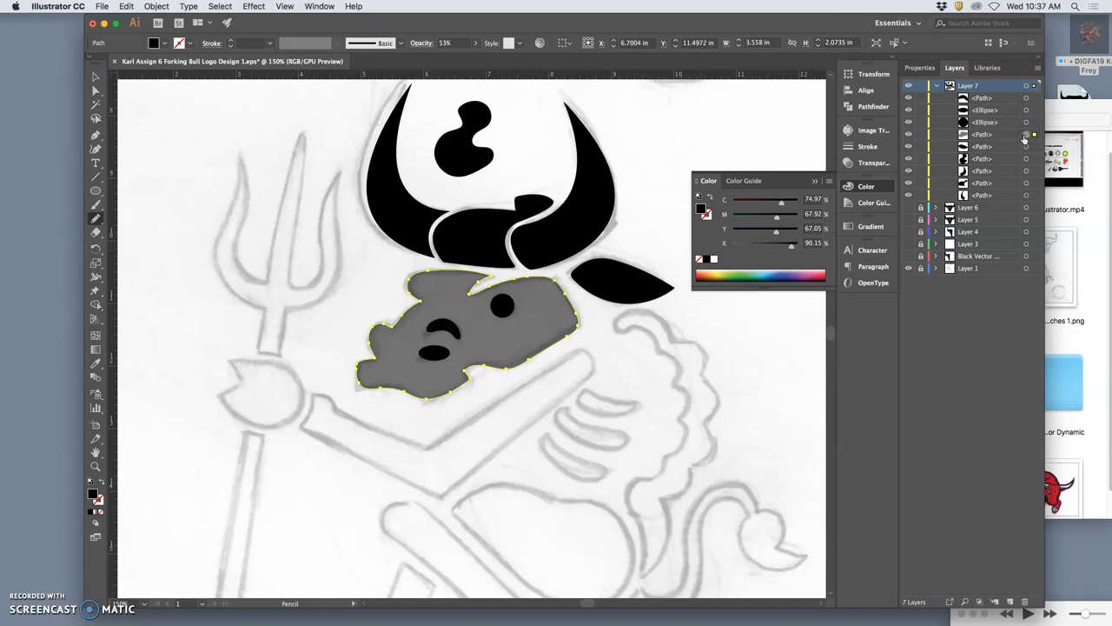
pyautogui.moveTo(1026, 137)
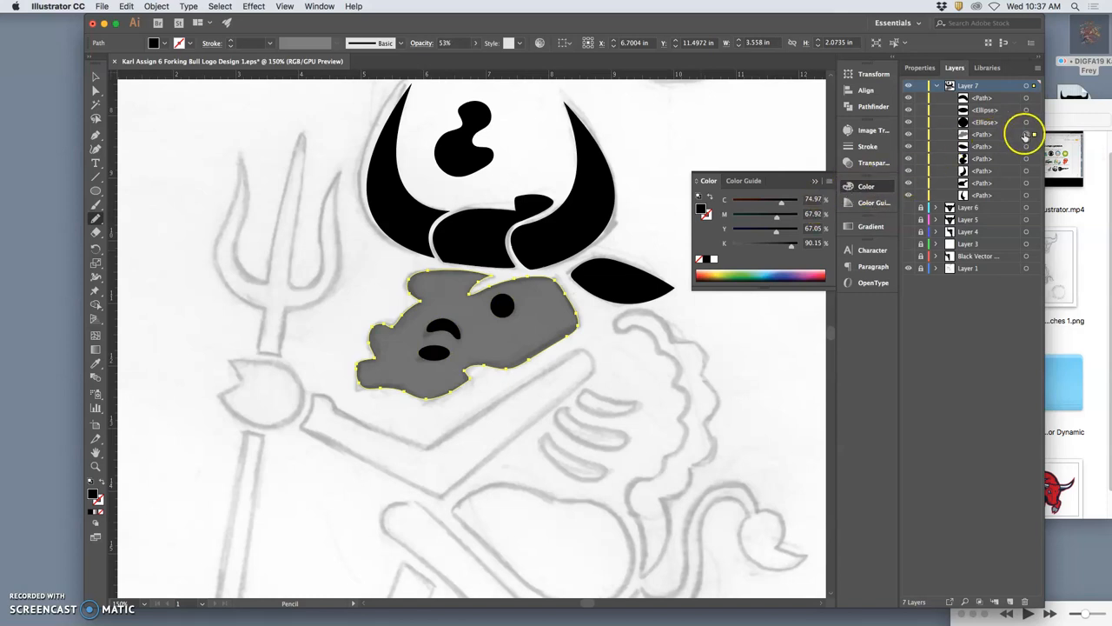
# Step: Select the head with the face shapes and apply Minus Front to cut them out
pyautogui.click(874, 163)
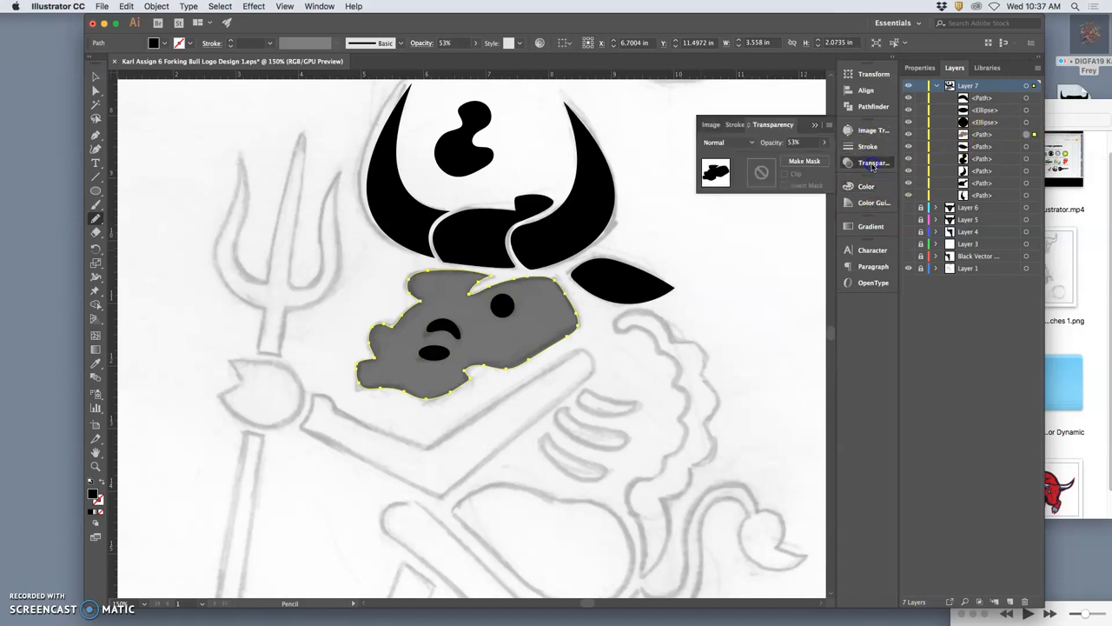
pyautogui.moveTo(804, 155); pyautogui.dragTo(822, 155)
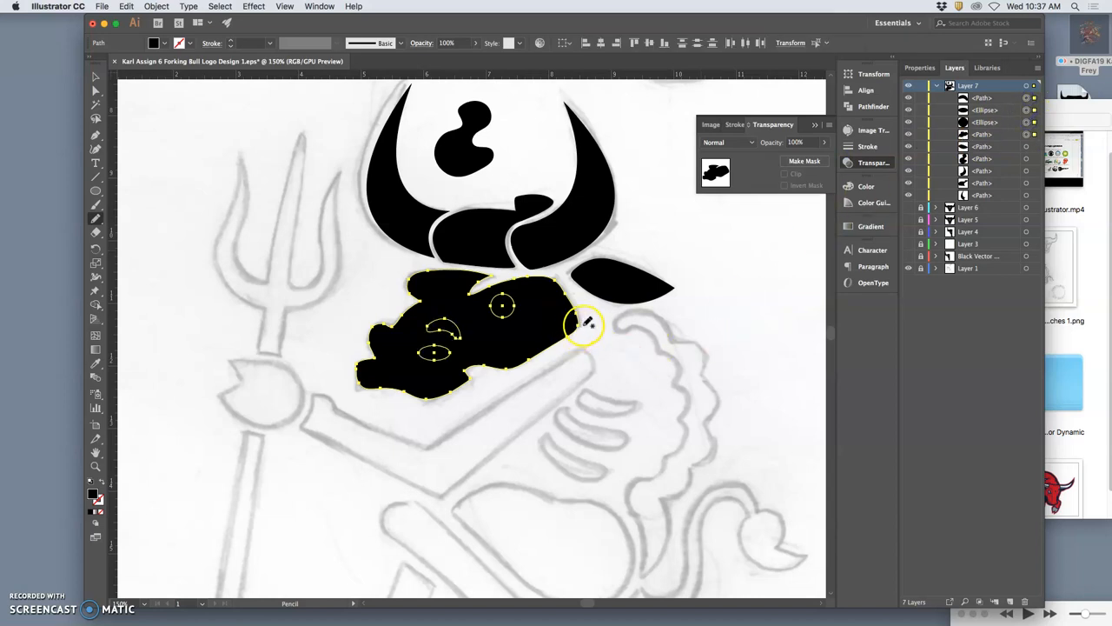
pyautogui.click(780, 68)
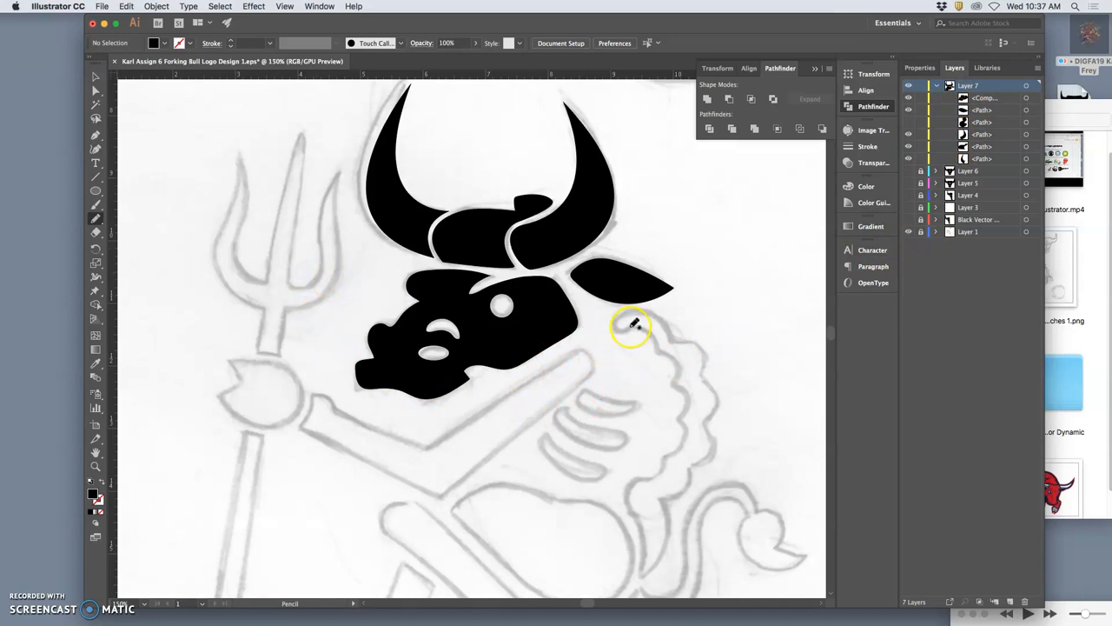
# Step: Trace the mane's curly outline from behind the ear down toward the belly
pyautogui.scroll(-3)
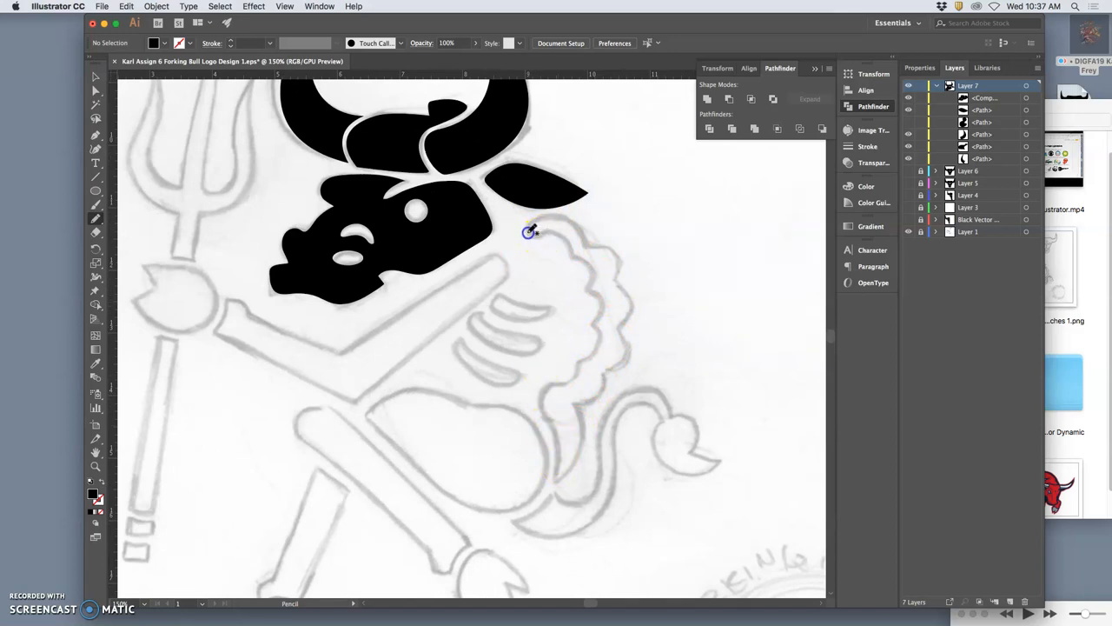
pyautogui.moveTo(528, 231); pyautogui.dragTo(588, 245)
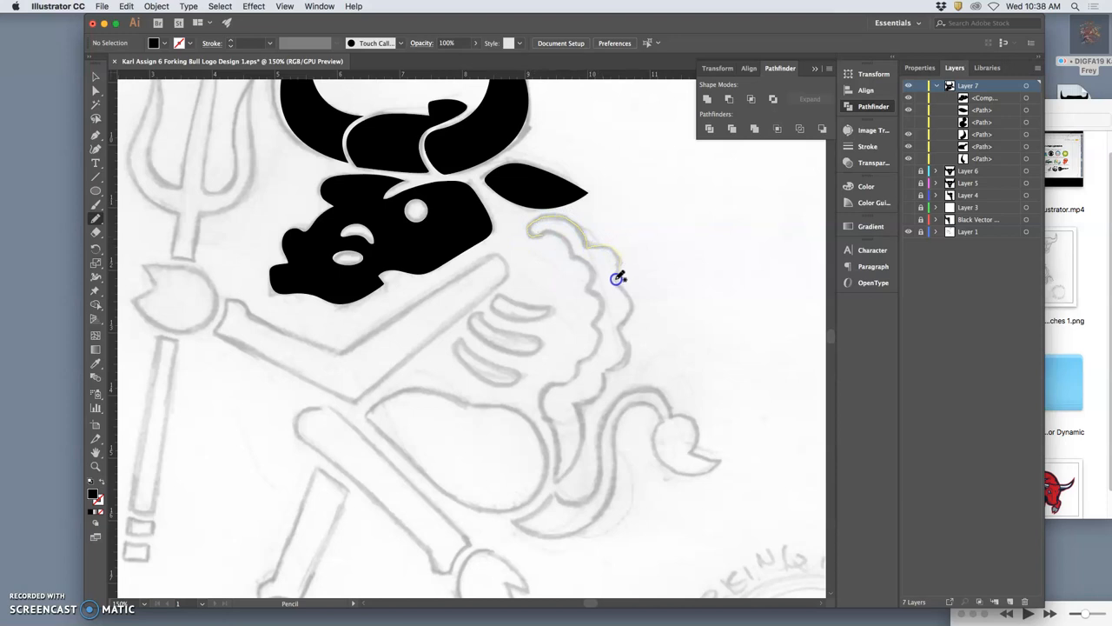
pyautogui.moveTo(618, 278); pyautogui.dragTo(618, 329)
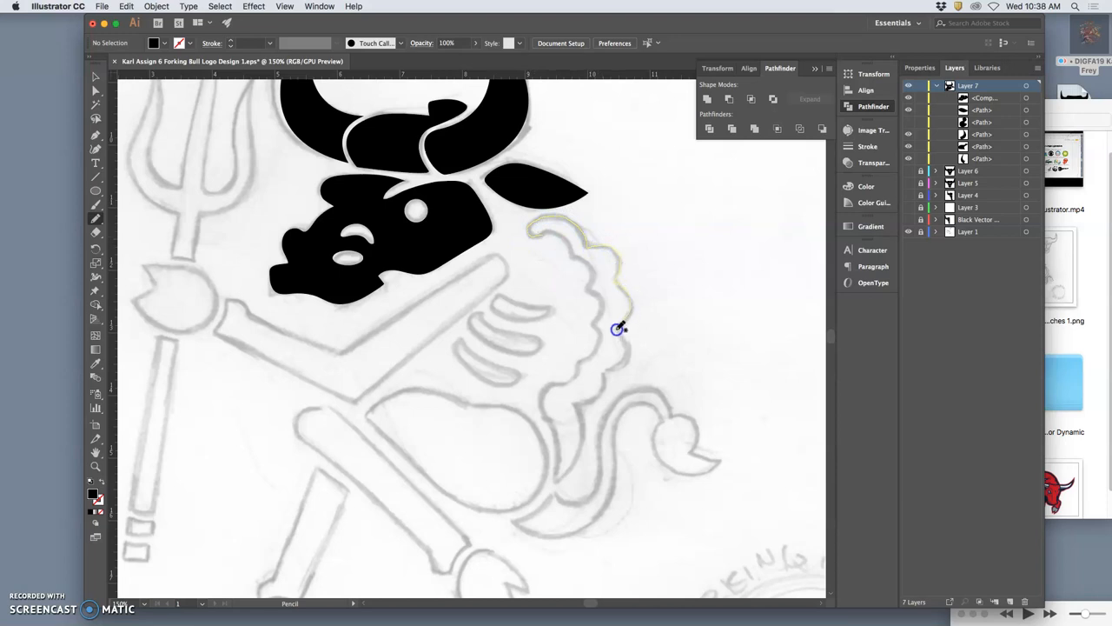
pyautogui.moveTo(619, 329); pyautogui.dragTo(605, 389)
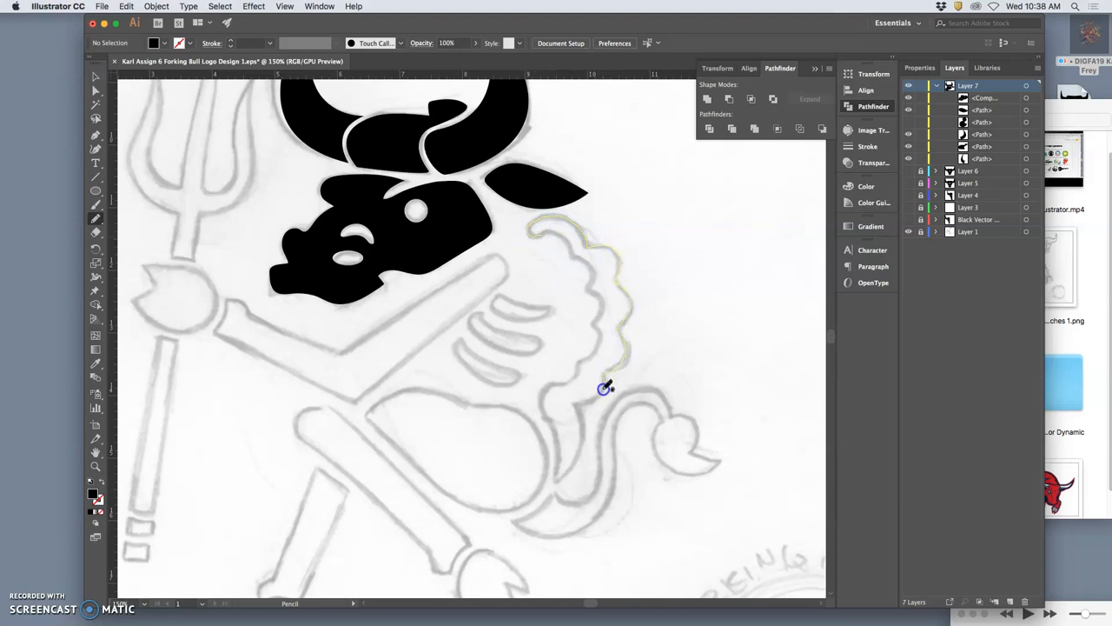
pyautogui.moveTo(604, 389); pyautogui.dragTo(573, 465)
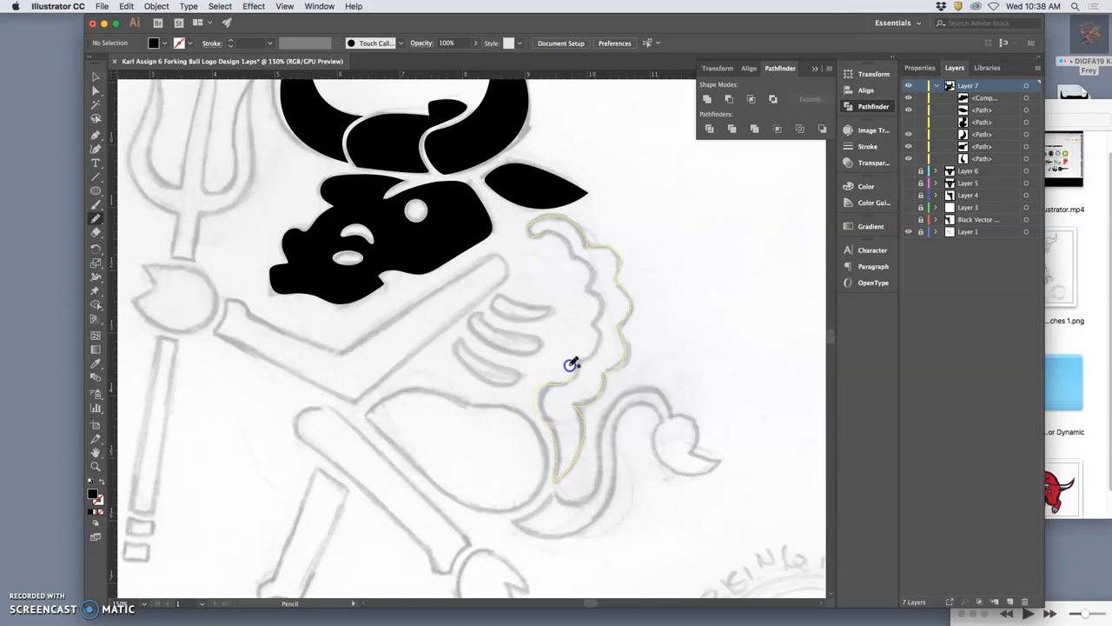
pyautogui.moveTo(589, 326)
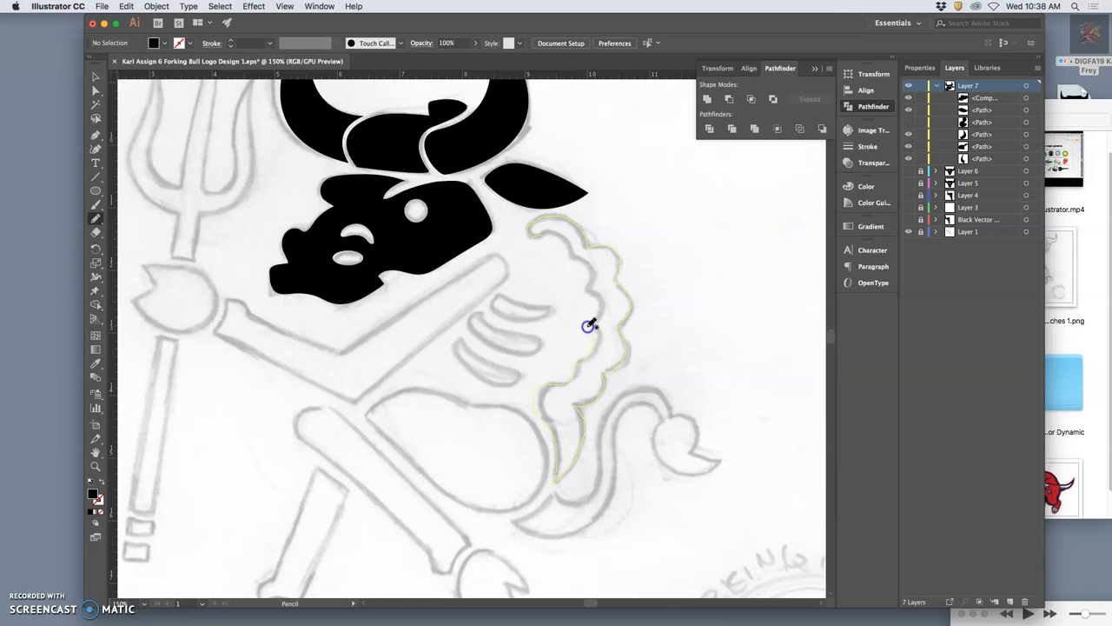
pyautogui.moveTo(589, 272)
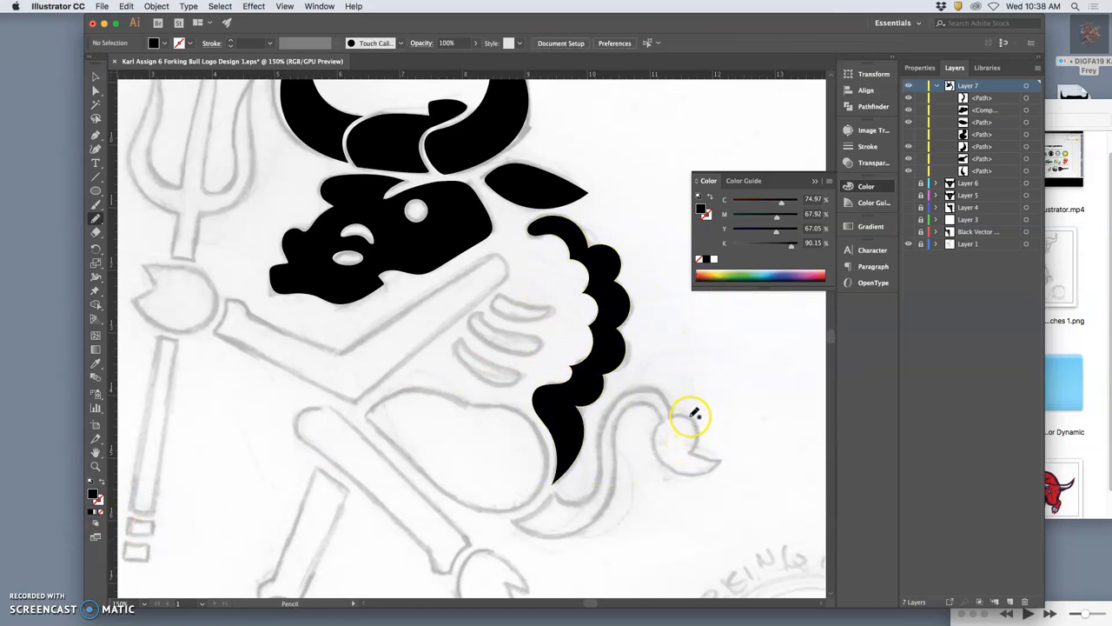
pyautogui.moveTo(680, 363)
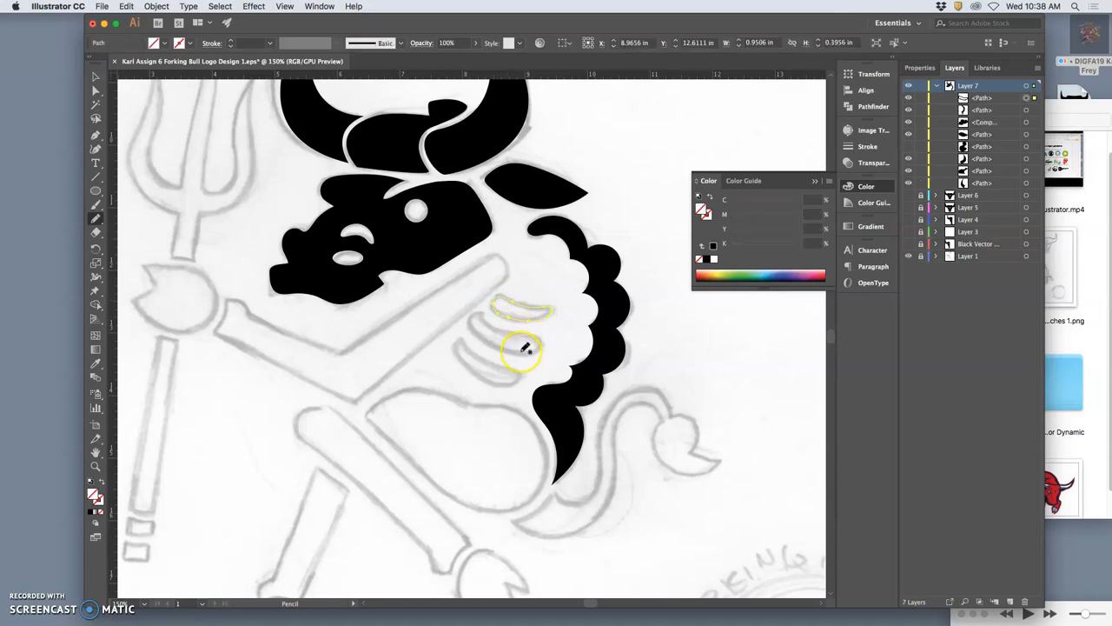
# Step: Fill the traced rib with solid black
pyautogui.click(96, 513)
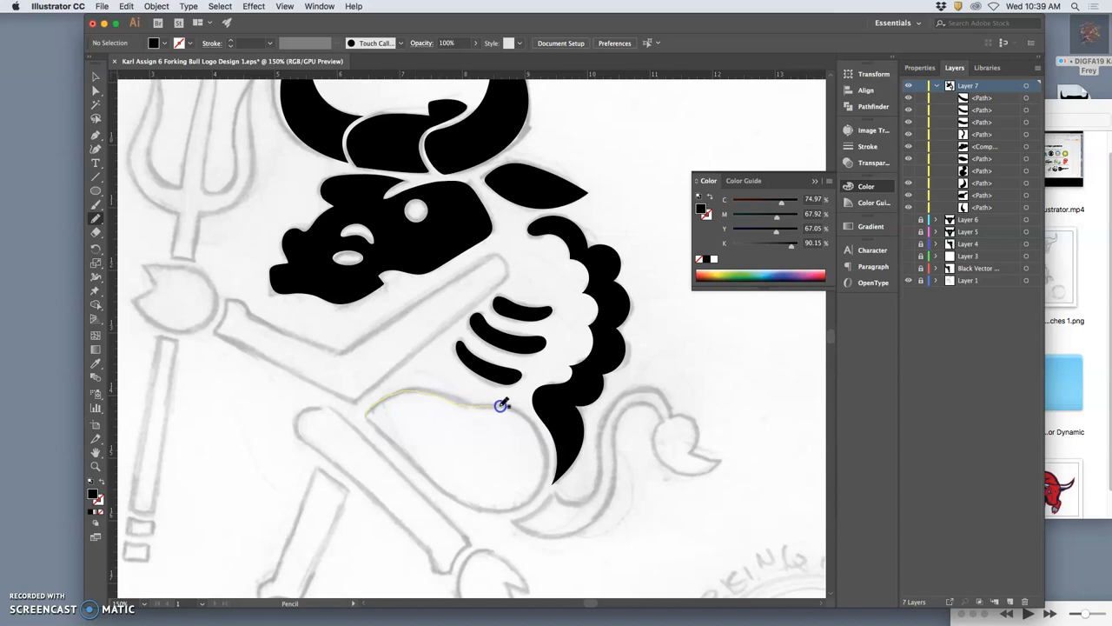
# Step: Trace the belly below the ribs, fill it black, and redraw its lower edge smoothly
pyautogui.moveTo(502, 406); pyautogui.dragTo(540, 484)
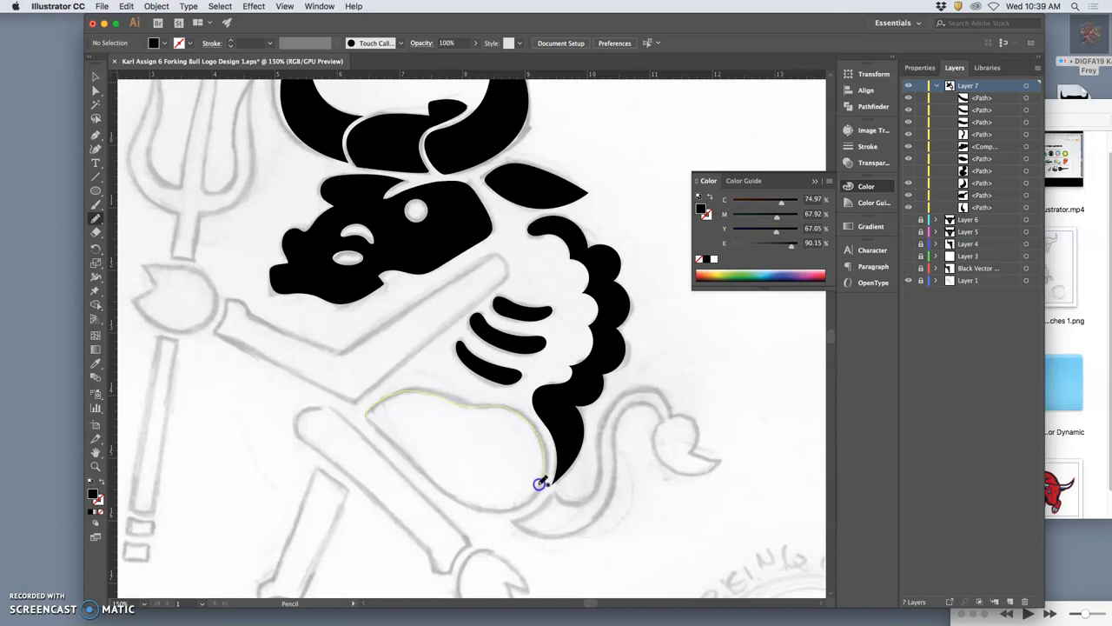
pyautogui.moveTo(539, 484); pyautogui.dragTo(450, 493)
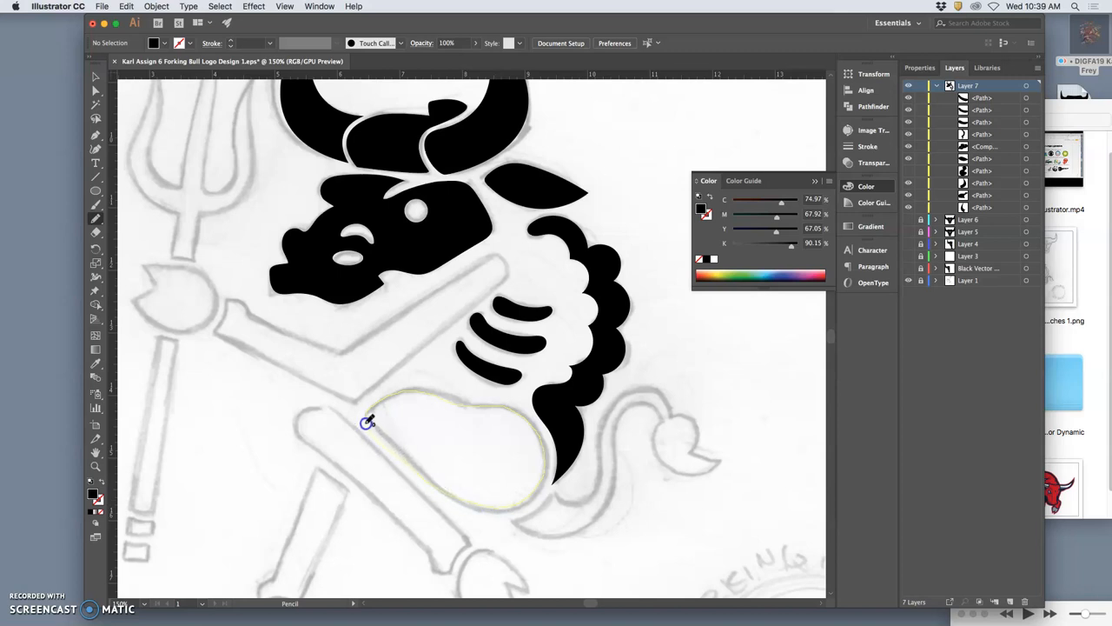
pyautogui.click(387, 448)
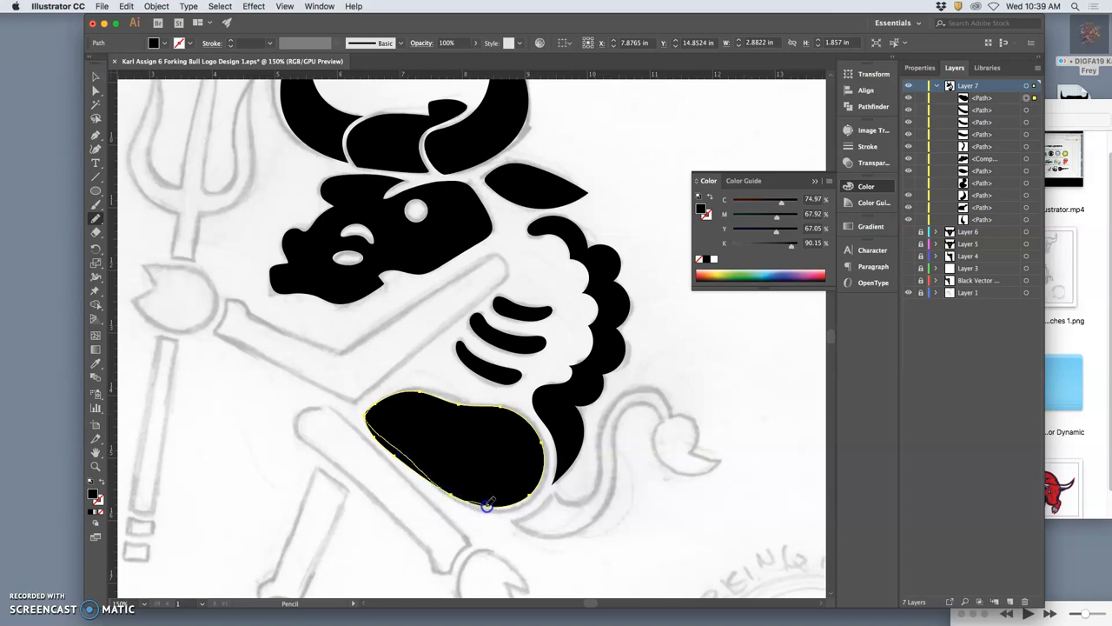
pyautogui.moveTo(487, 506); pyautogui.dragTo(370, 411)
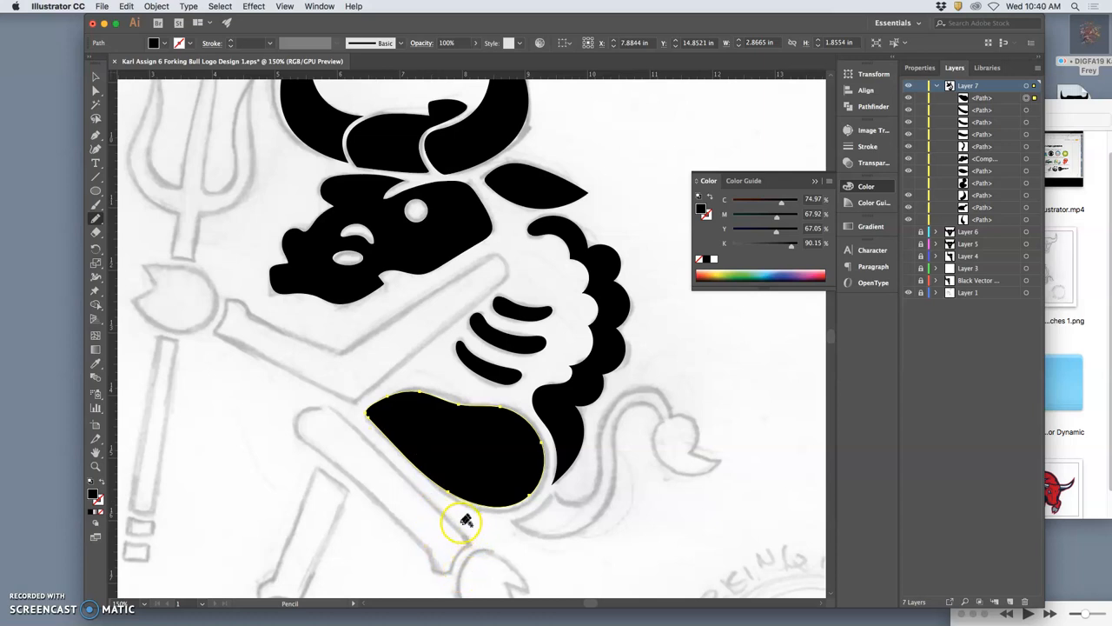
pyautogui.click(96, 77)
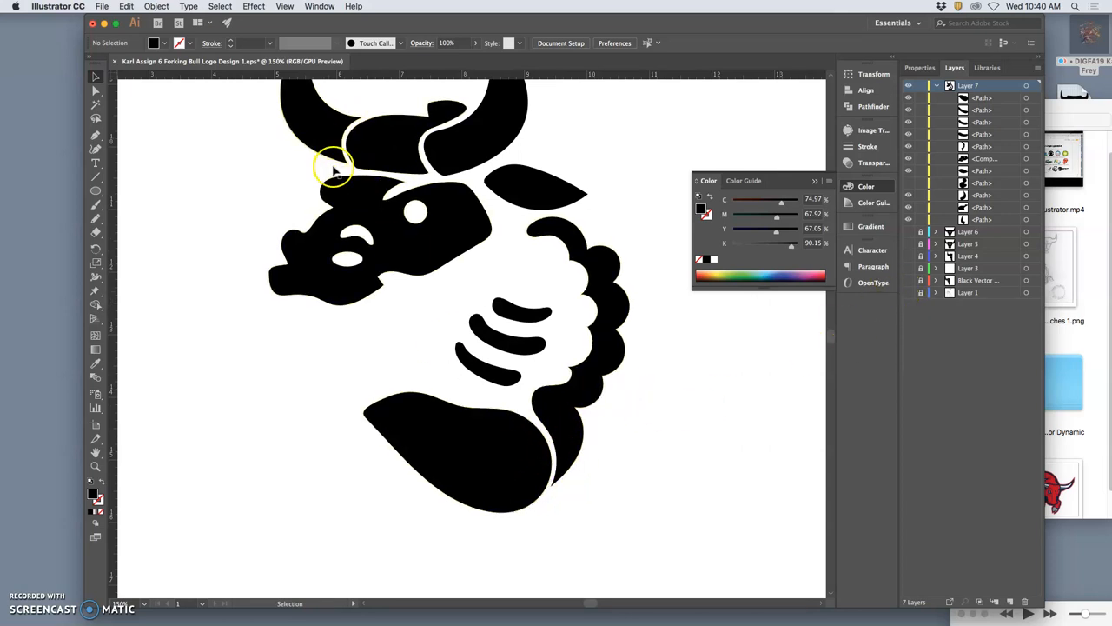
pyautogui.moveTo(795, 293)
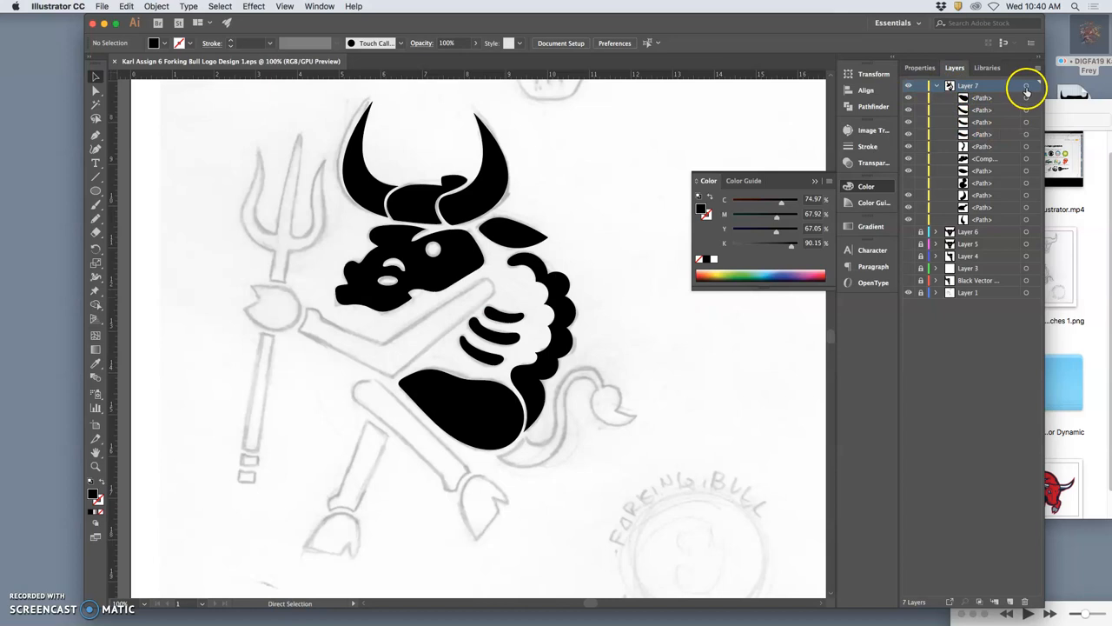
# Step: Lock the traced bull layer, show the artwork again, and deselect it
pyautogui.click(1026, 85)
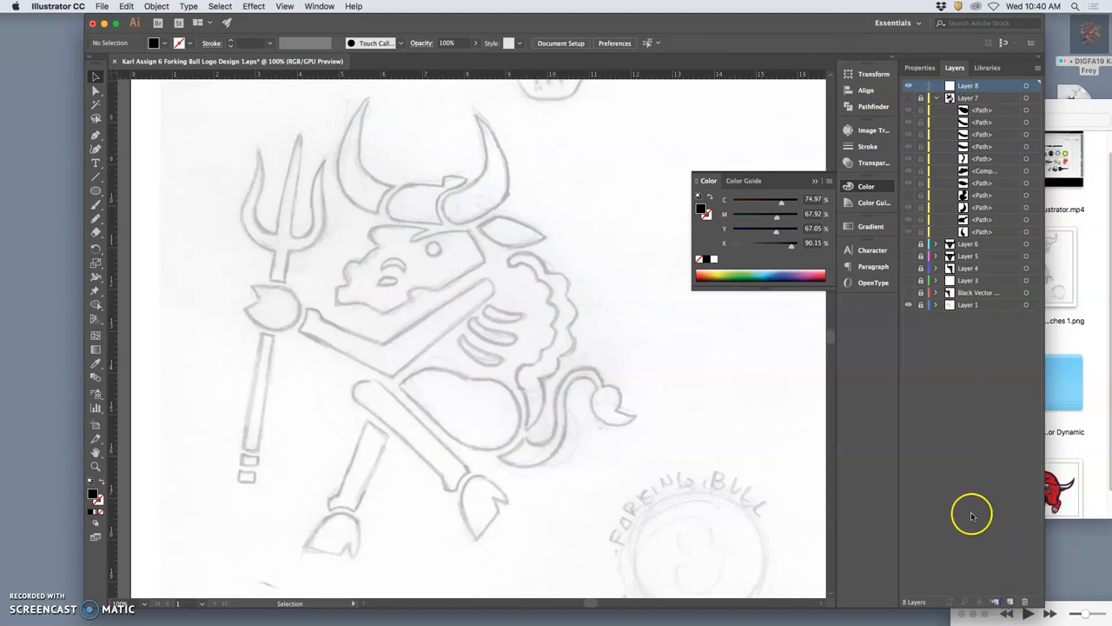
pyautogui.click(935, 85)
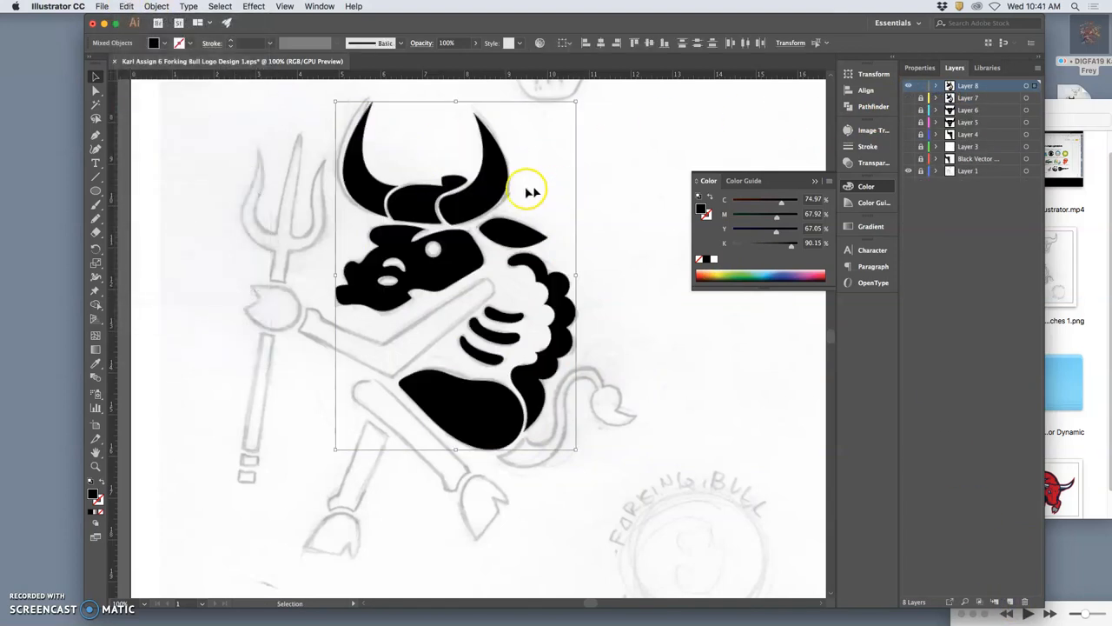
pyautogui.click(968, 85)
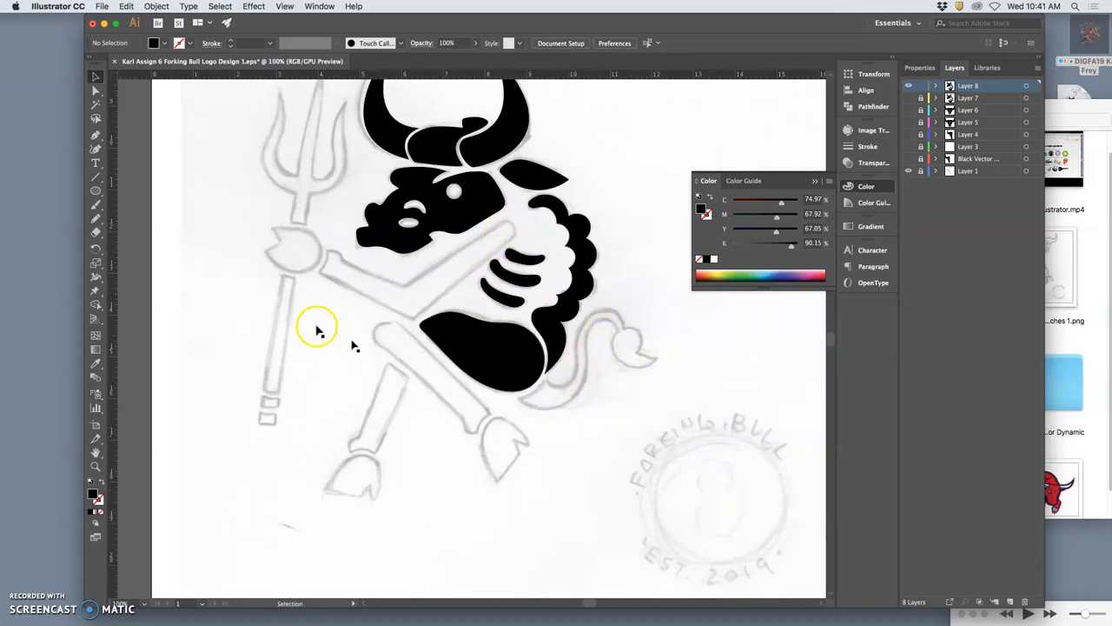
# Step: Pencil-trace the curling tail outline from the belly toward its tufted tip
pyautogui.click(95, 219)
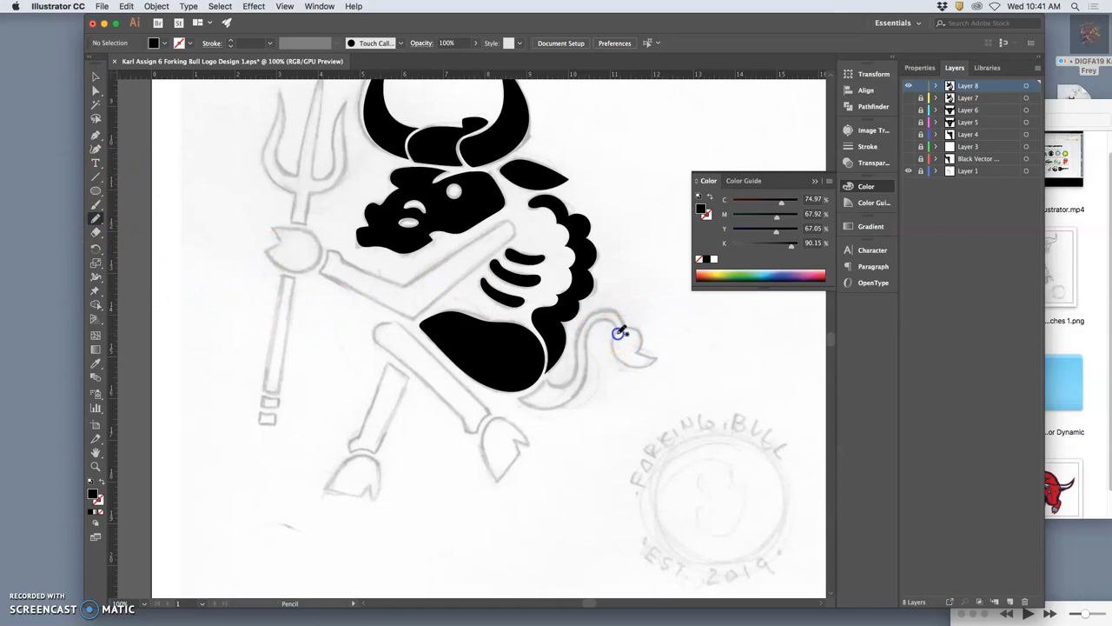
pyautogui.moveTo(619, 333); pyautogui.dragTo(648, 364)
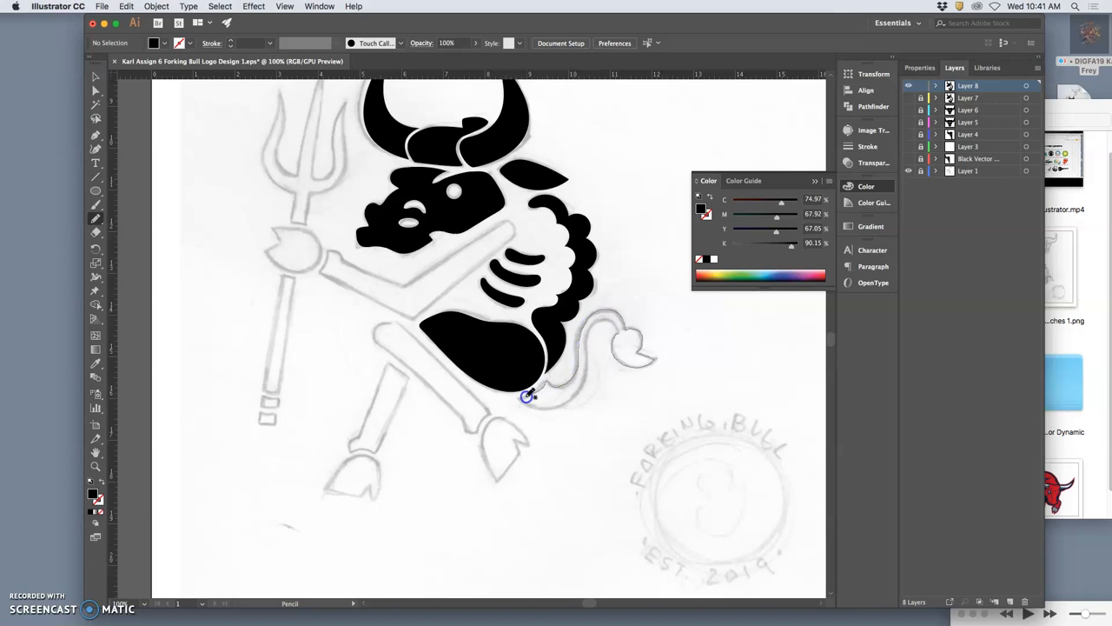
pyautogui.moveTo(528, 396); pyautogui.dragTo(580, 390)
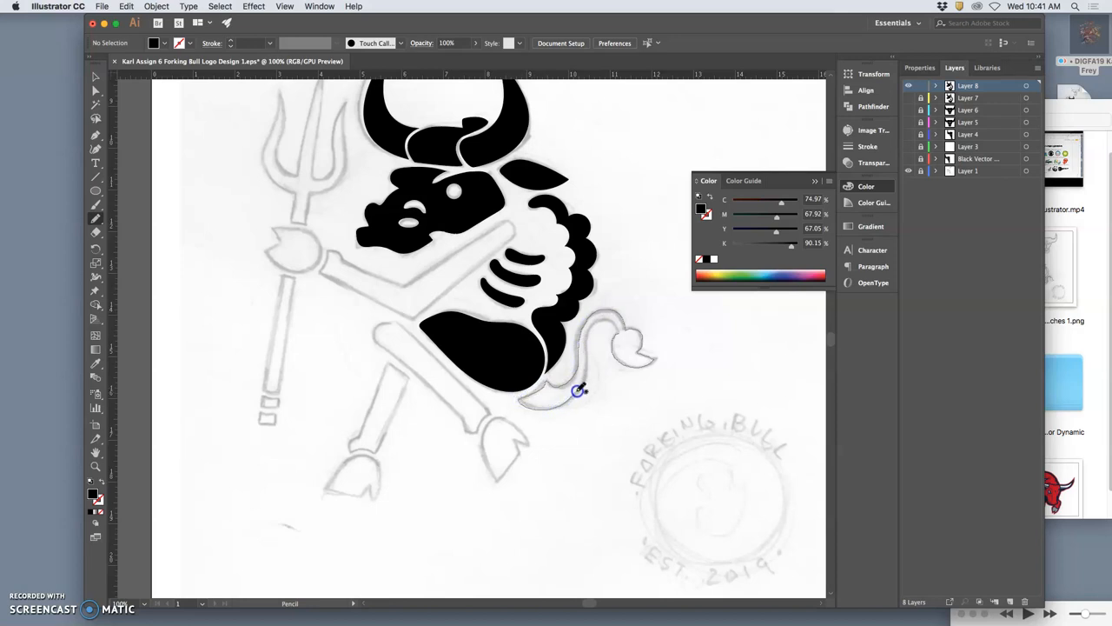
pyautogui.moveTo(579, 390); pyautogui.dragTo(603, 318)
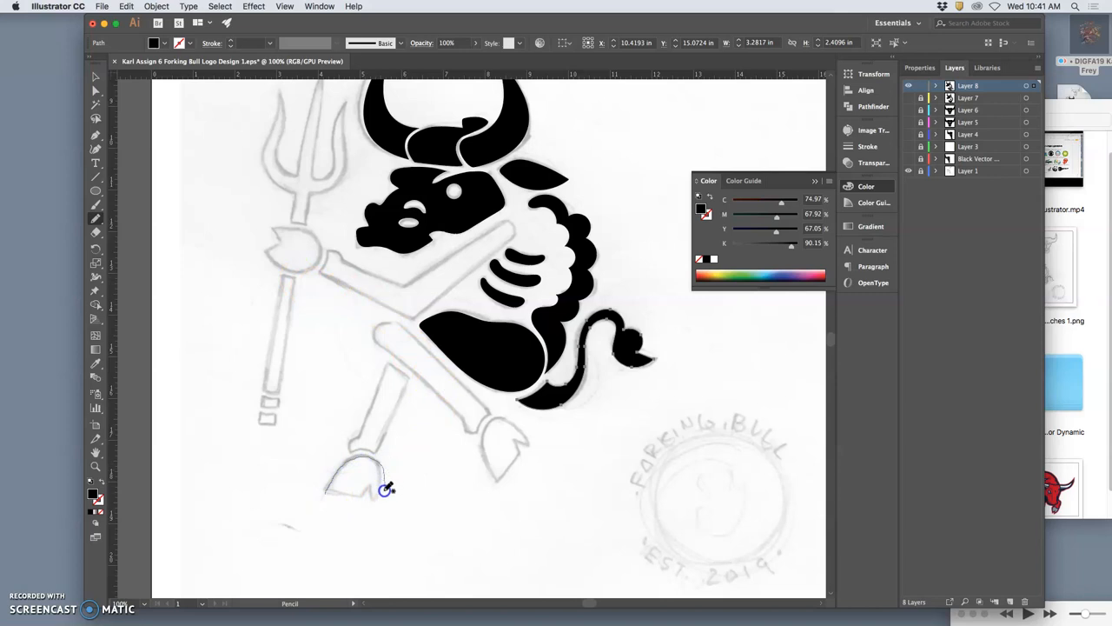
pyautogui.moveTo(372, 487)
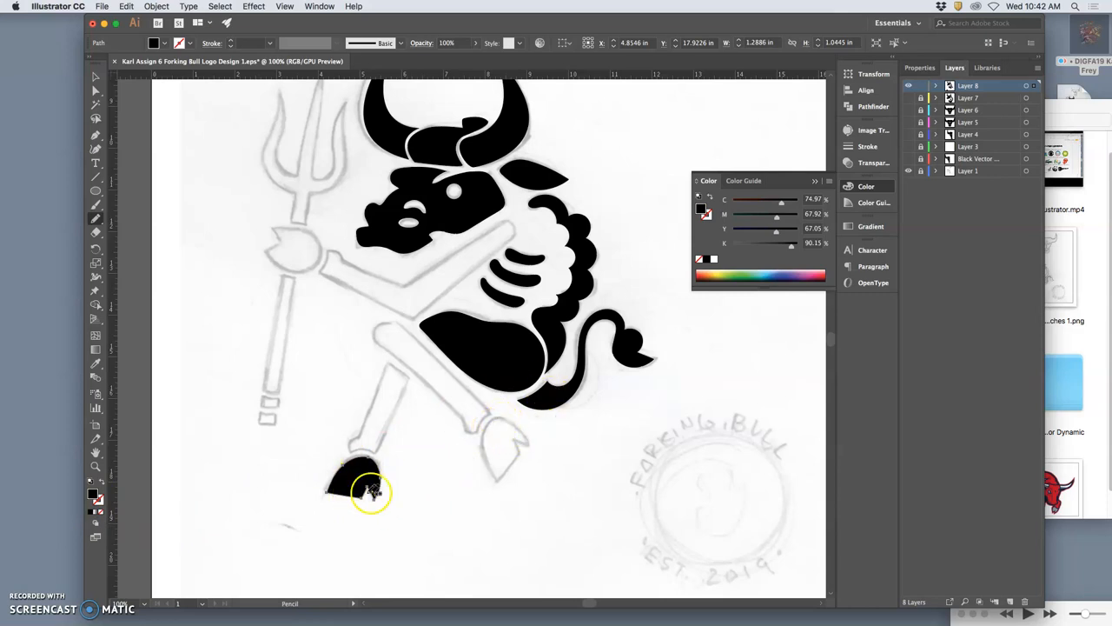
# Step: Select the left hoof and its pointed bottom tip anchor for reshaping
pyautogui.click(356, 482)
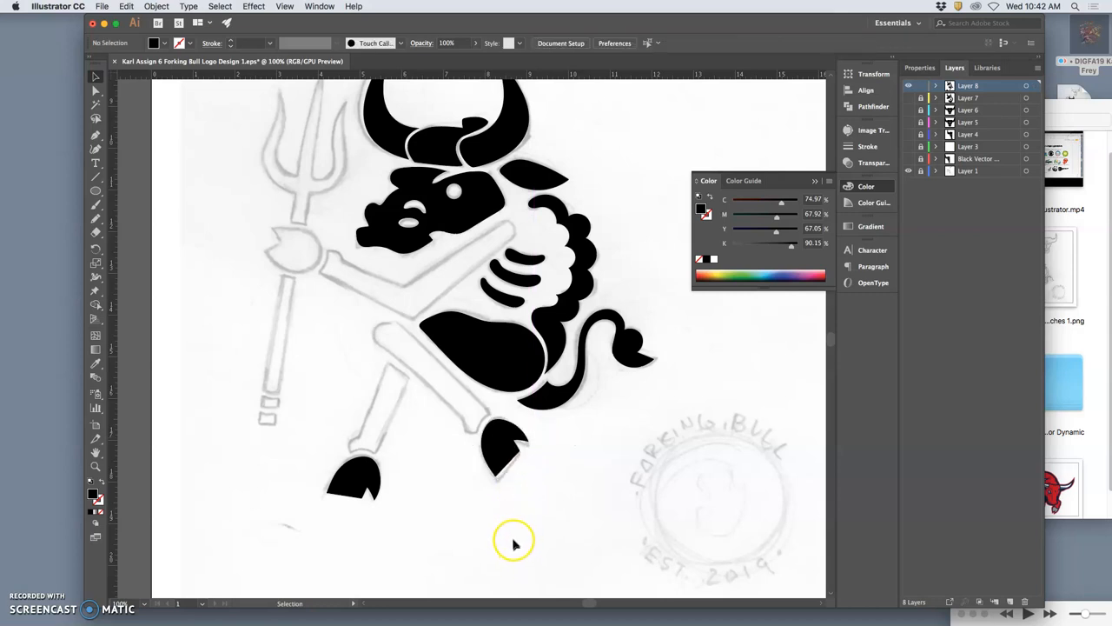
pyautogui.moveTo(498, 524)
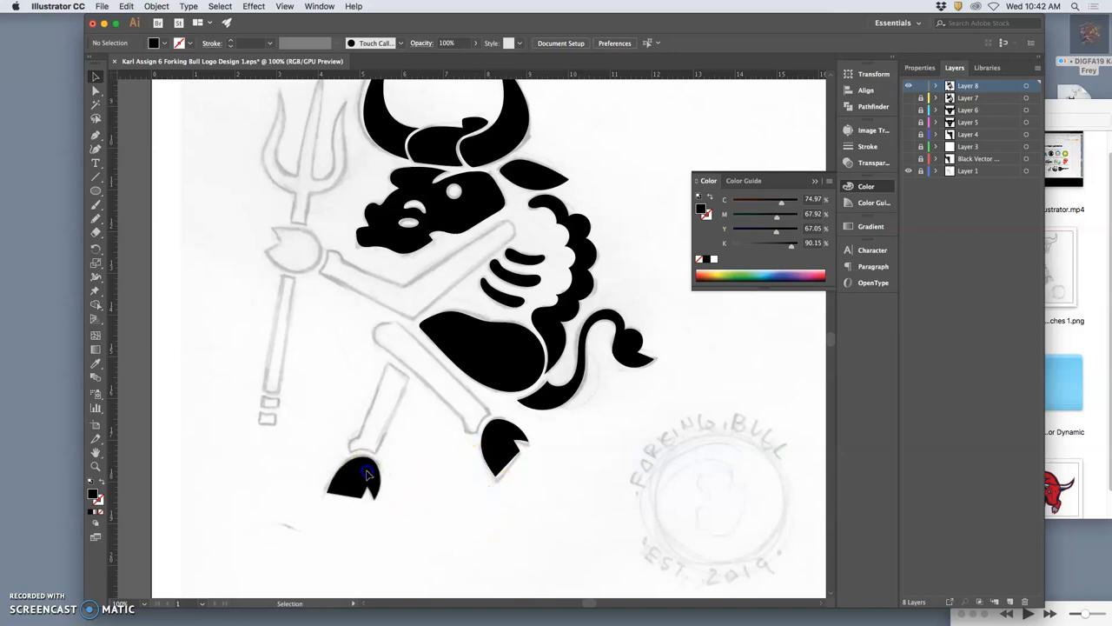
pyautogui.click(352, 478)
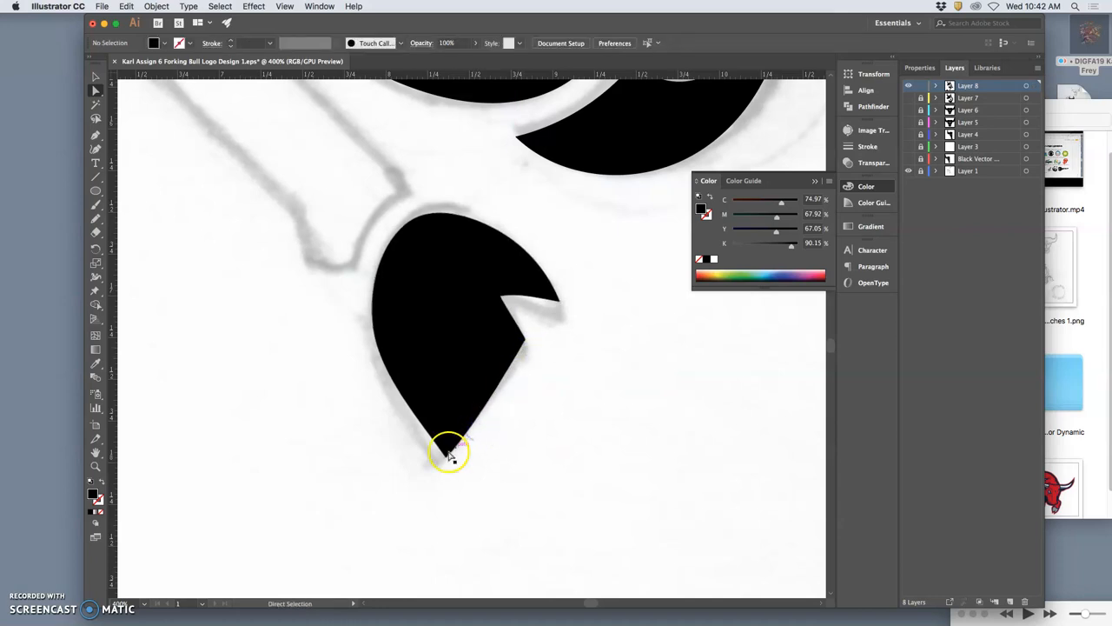
pyautogui.click(452, 448)
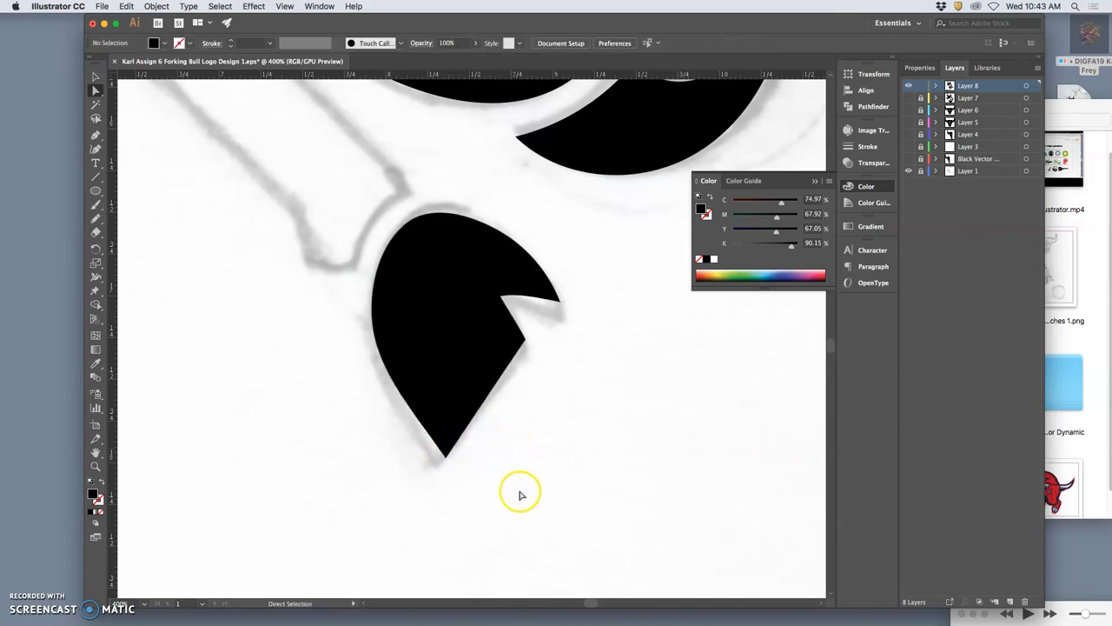
pyautogui.moveTo(546, 334)
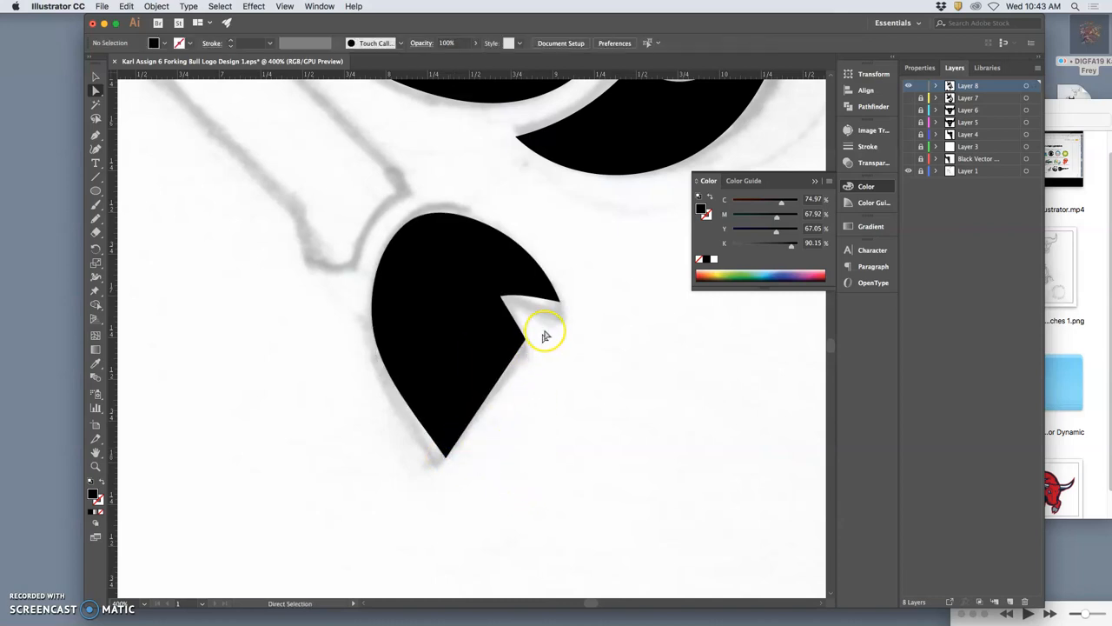